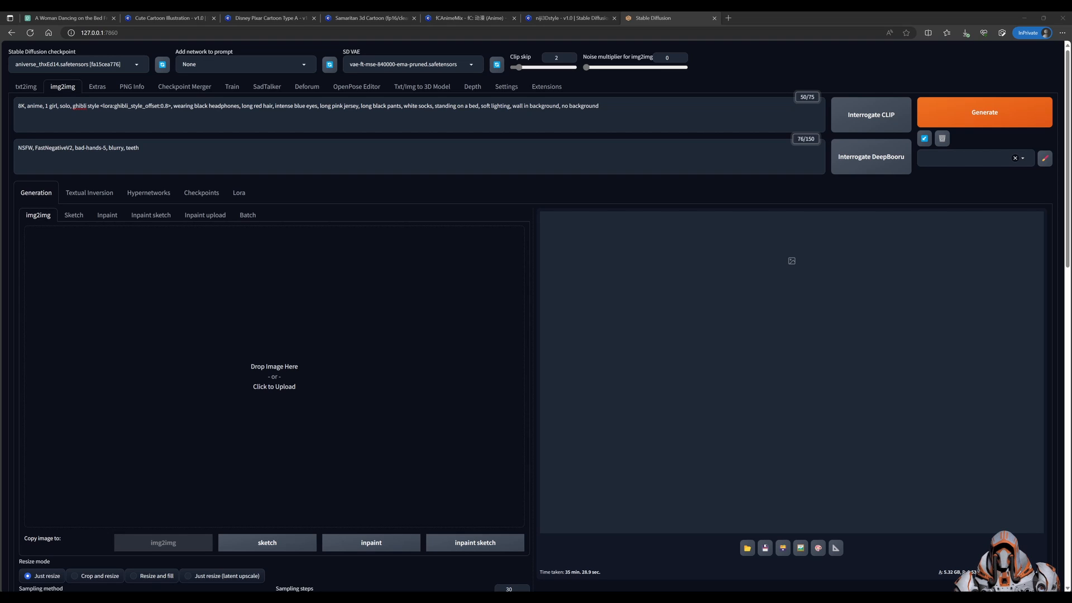
mouse_move(383, 199)
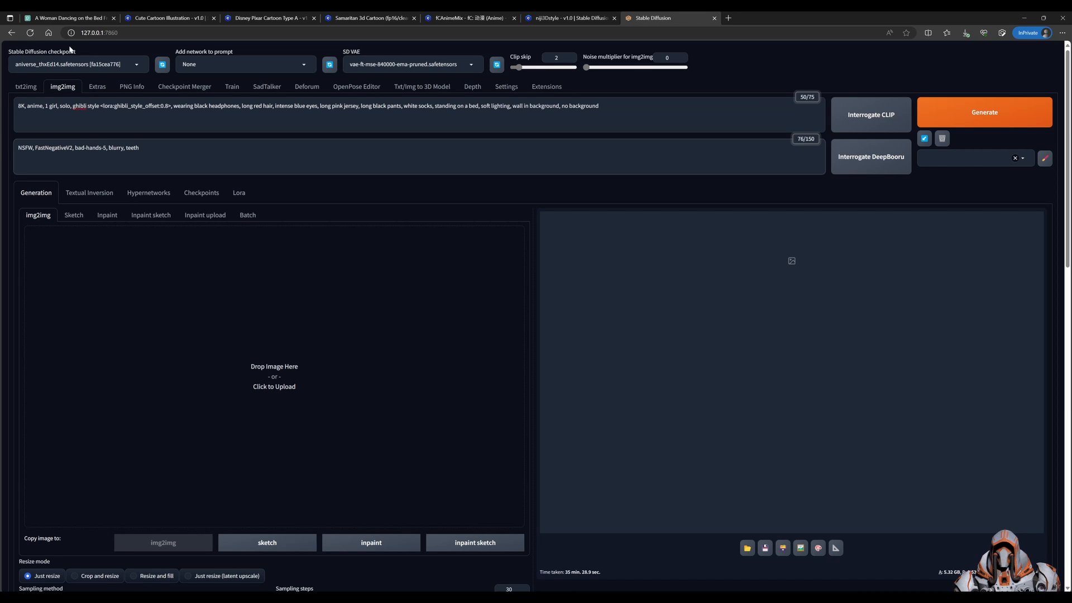
Step: Load the cuteCartoon_v10 checkpoint in place of aniverse_thxEd14 and return to the img2img settings
left_click(201, 192)
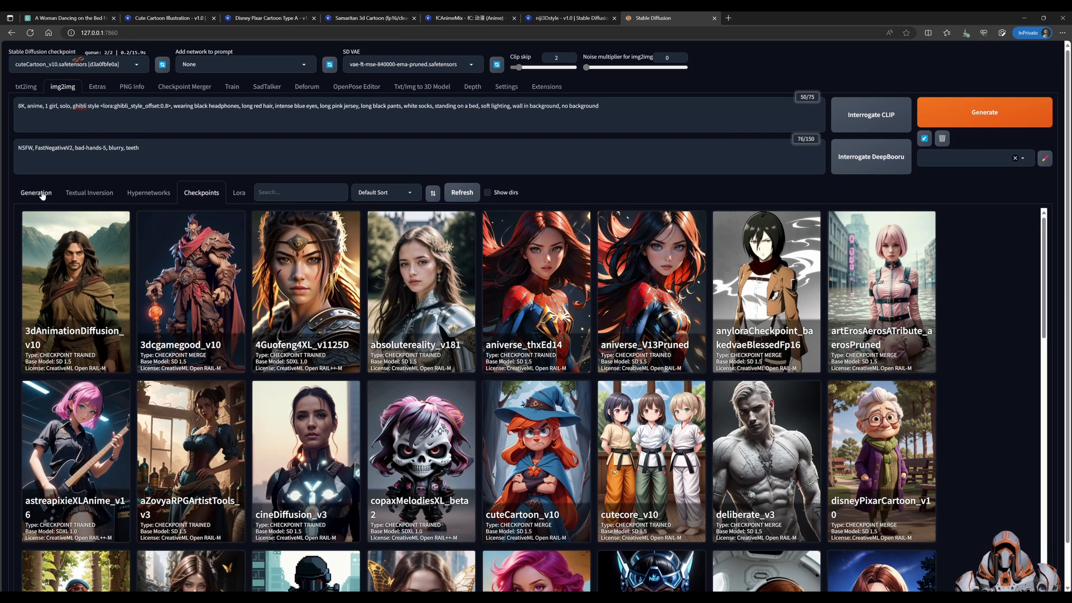
left_click(75, 63)
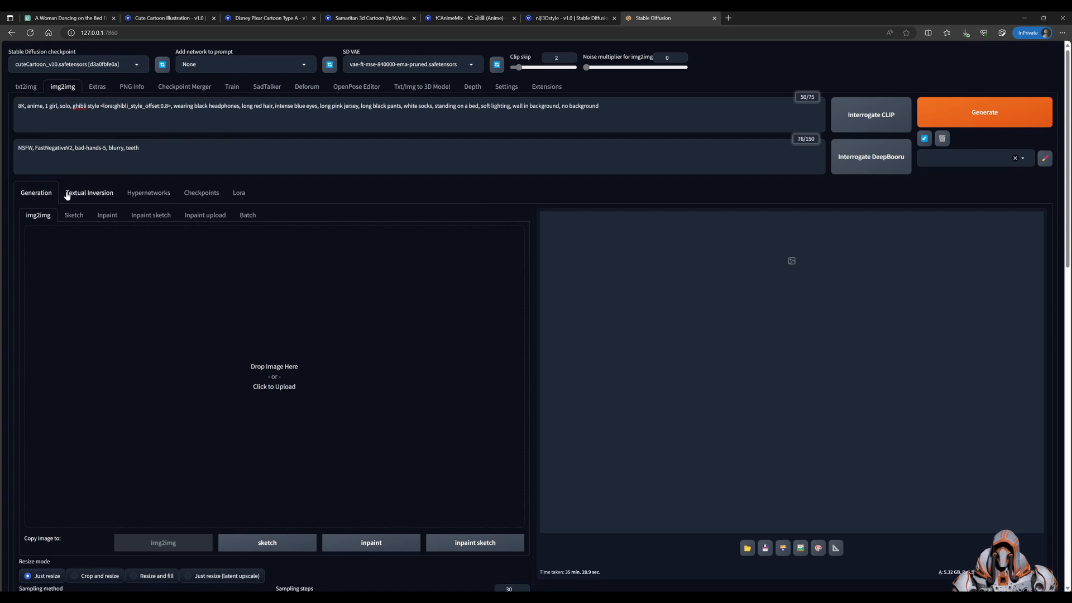
mouse_move(144, 286)
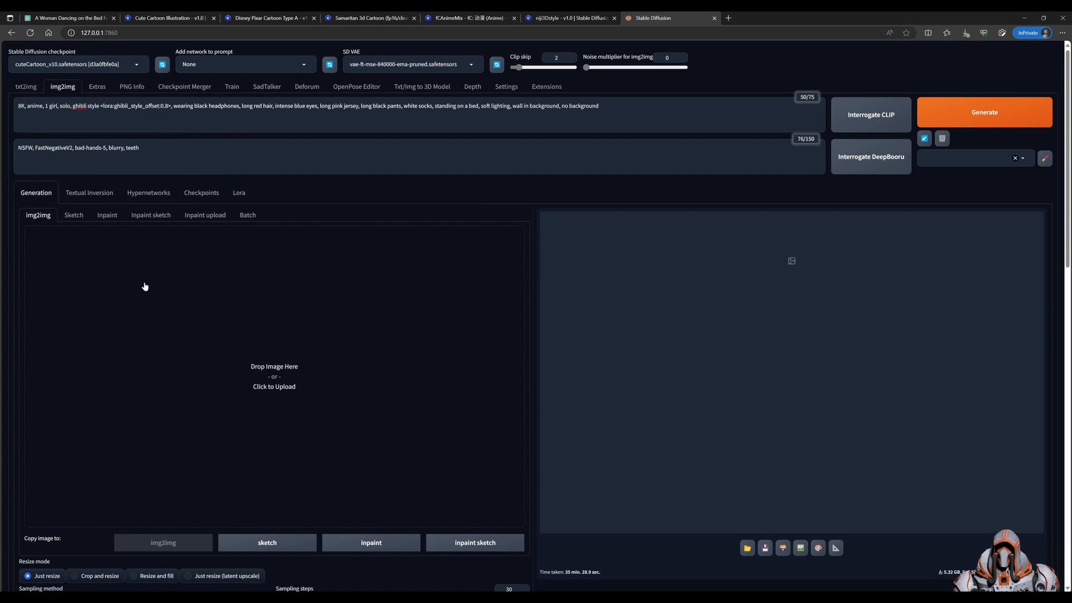
mouse_move(183, 290)
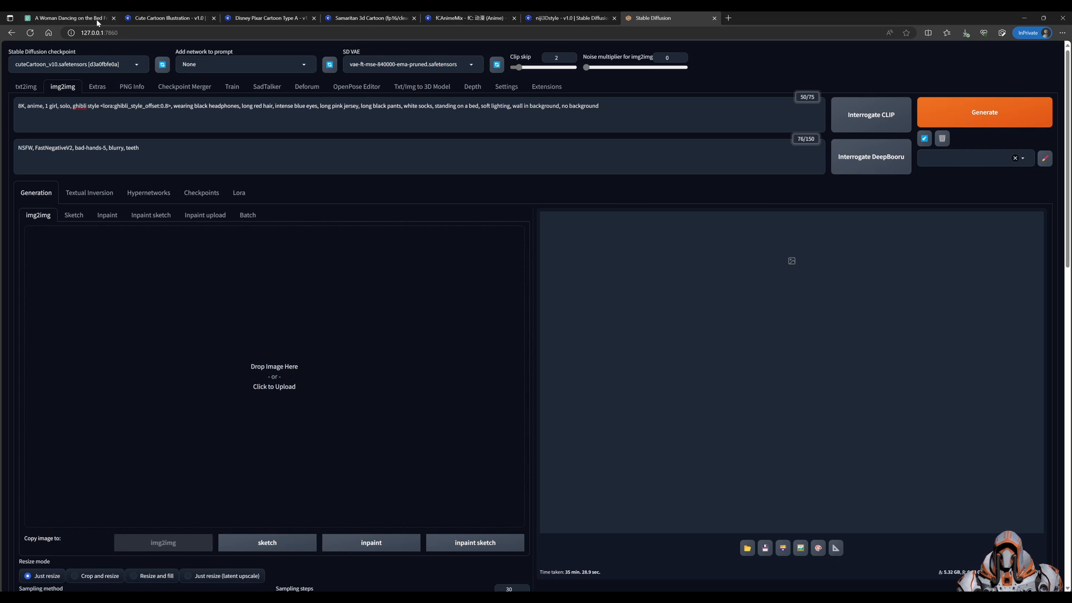
left_click(68, 18)
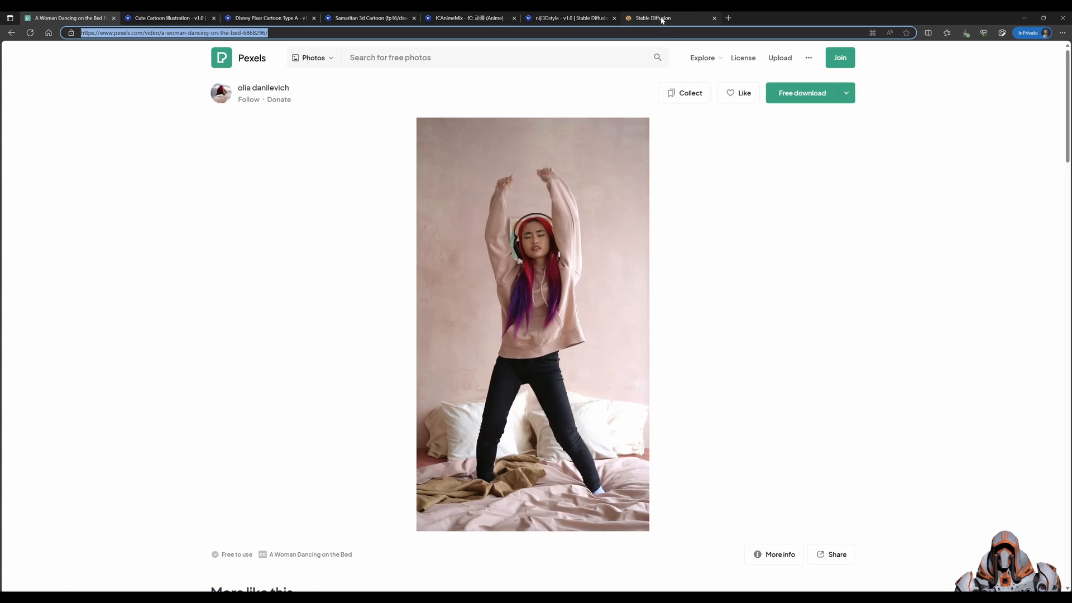
left_click(652, 18)
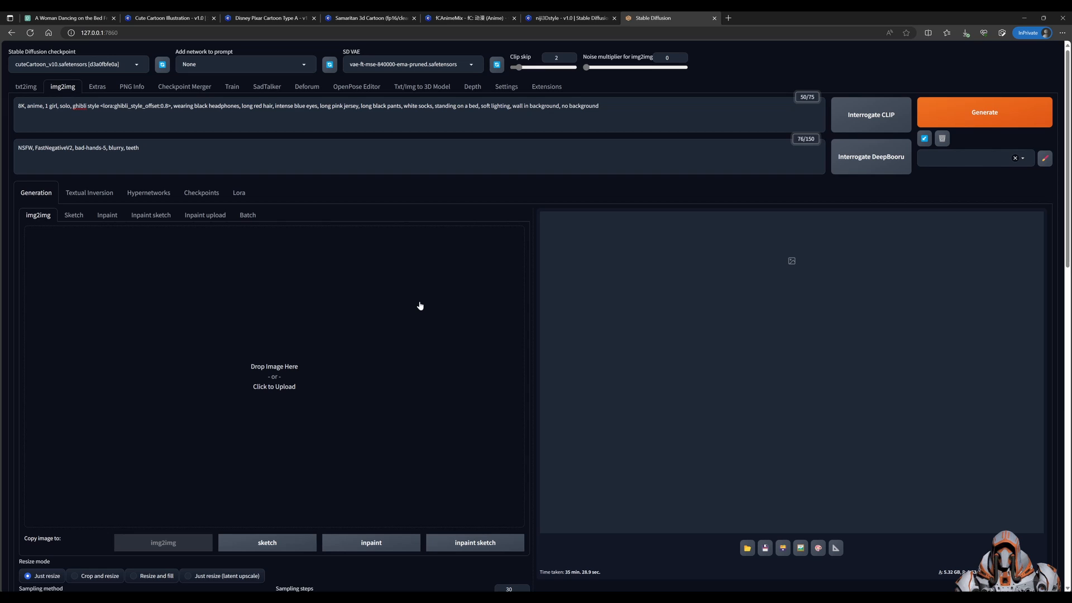
mouse_move(308, 327)
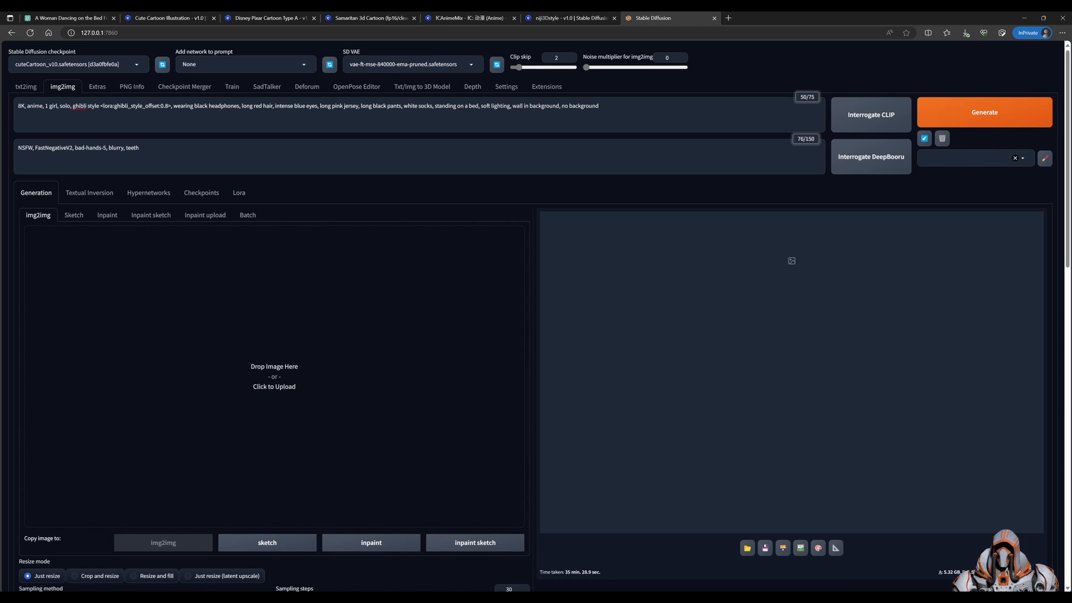
Step: Upload the dancing-woman frame as the img2img source and review the generation settings below
left_click(274, 375)
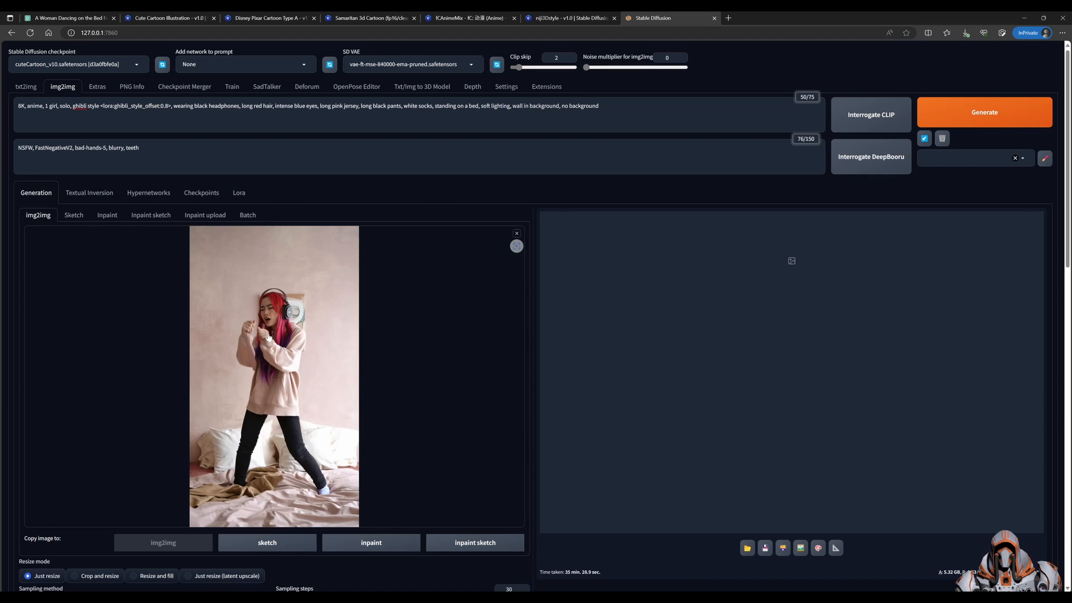
scroll("down", 3)
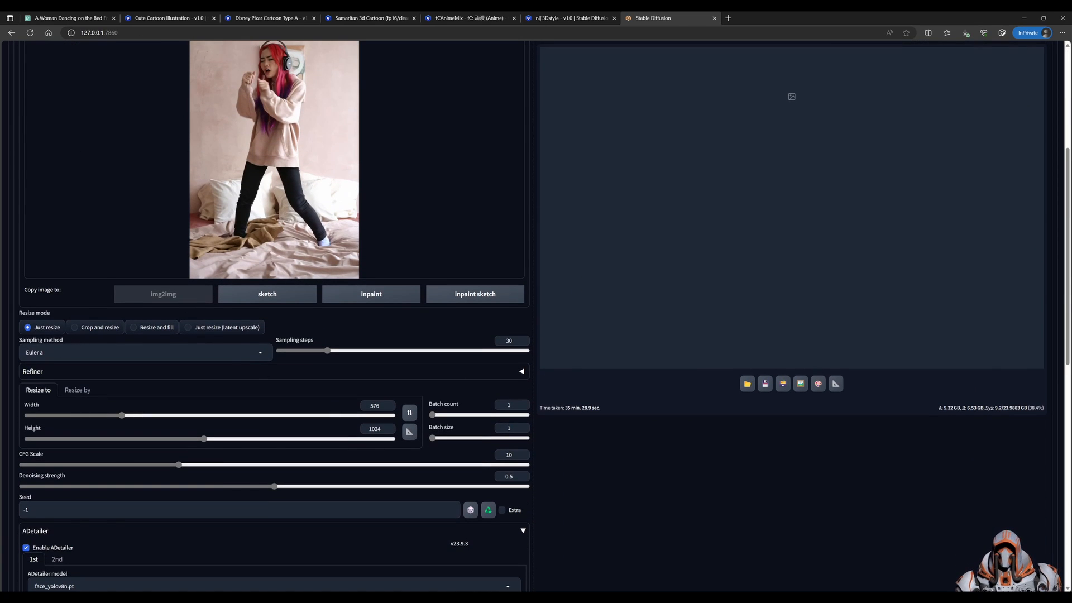
mouse_move(400, 354)
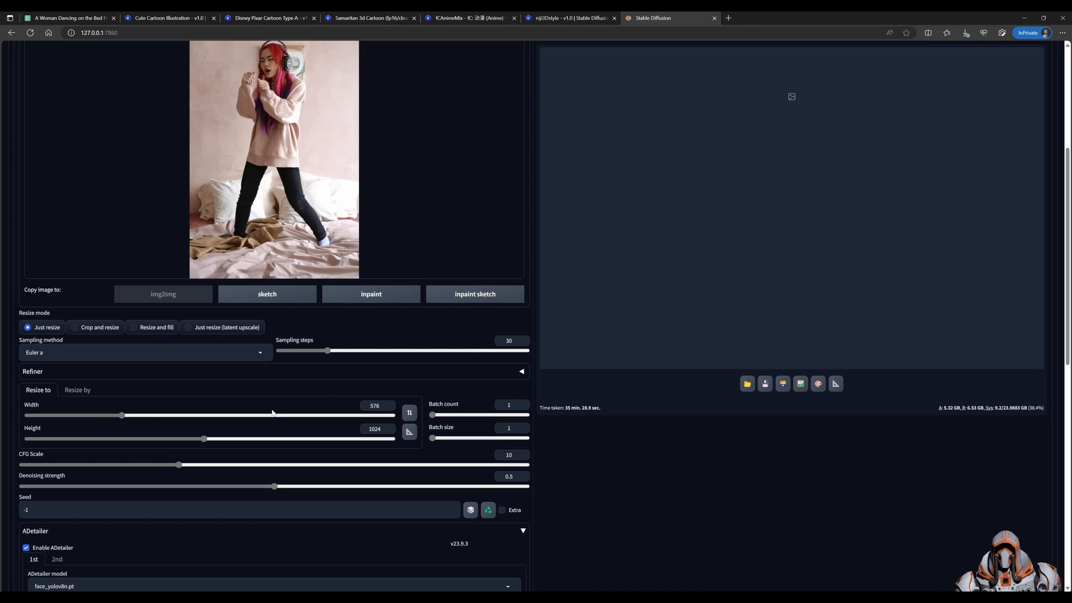
mouse_move(358, 429)
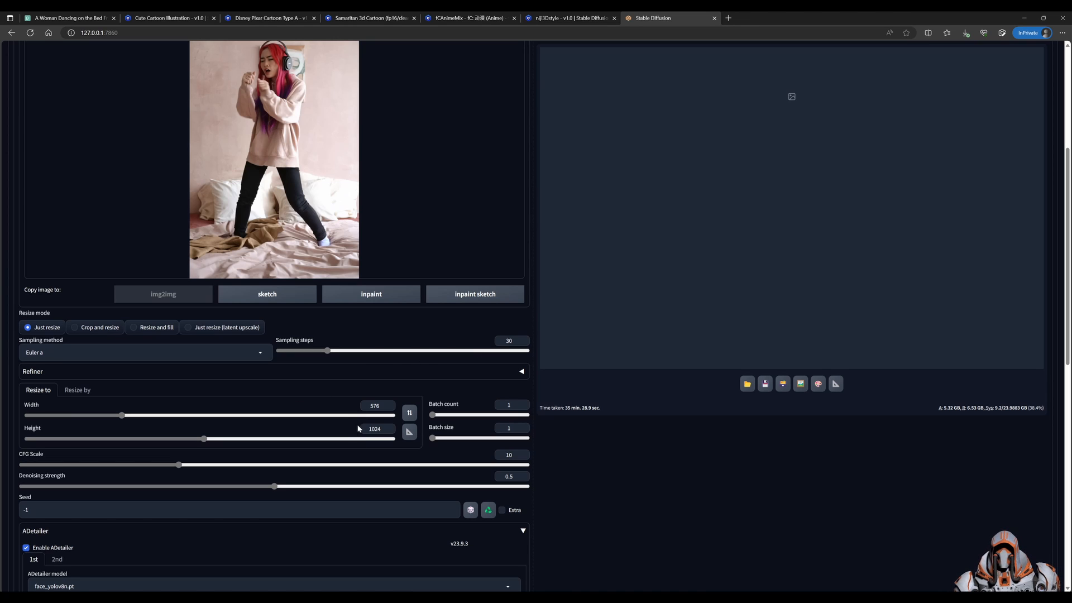
mouse_move(362, 240)
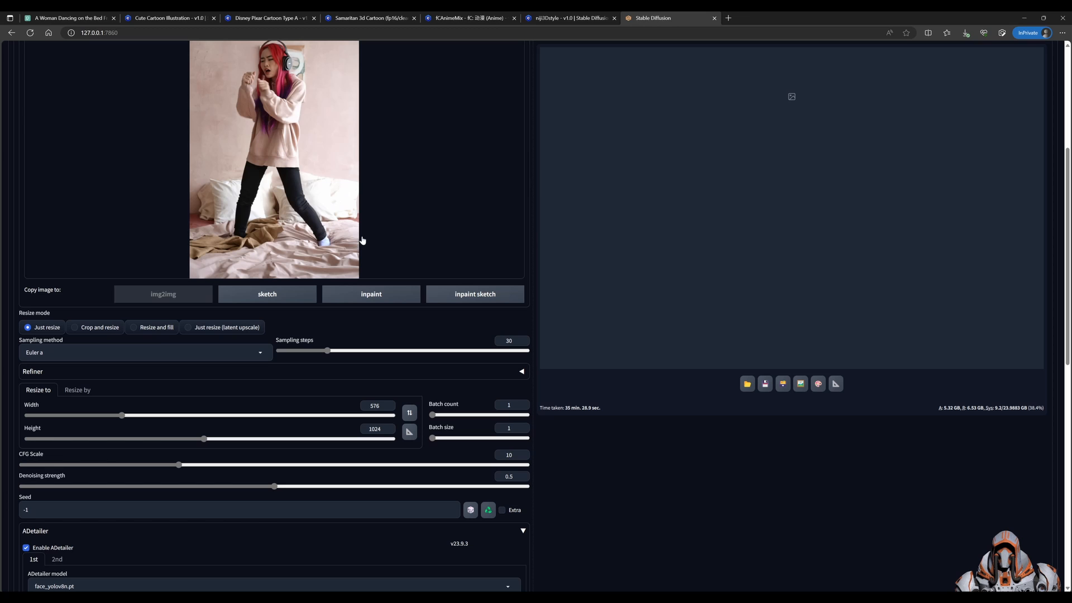
mouse_move(447, 372)
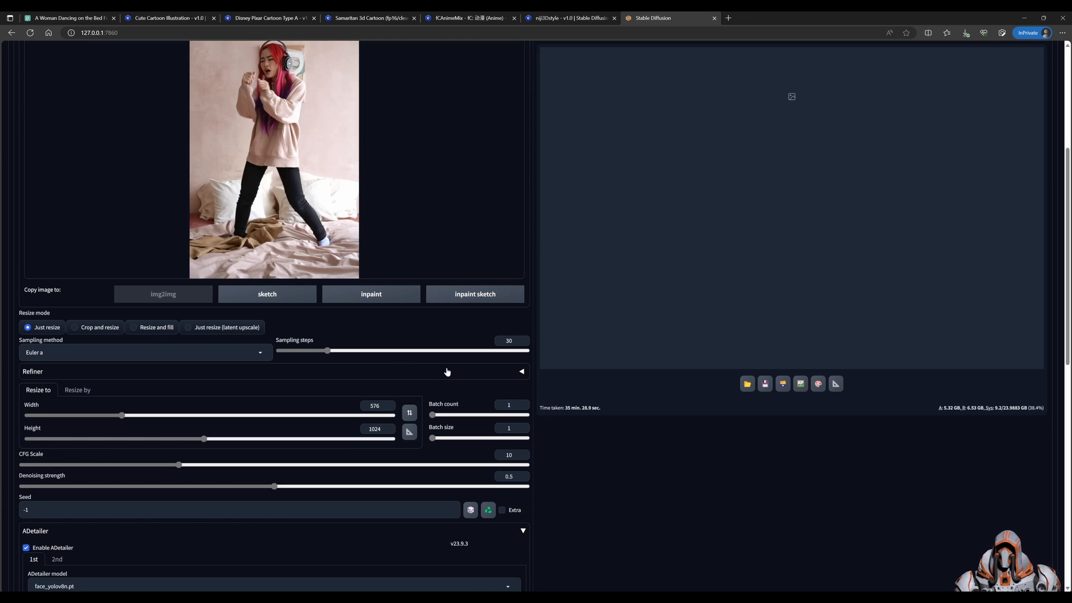
scroll("up", 3)
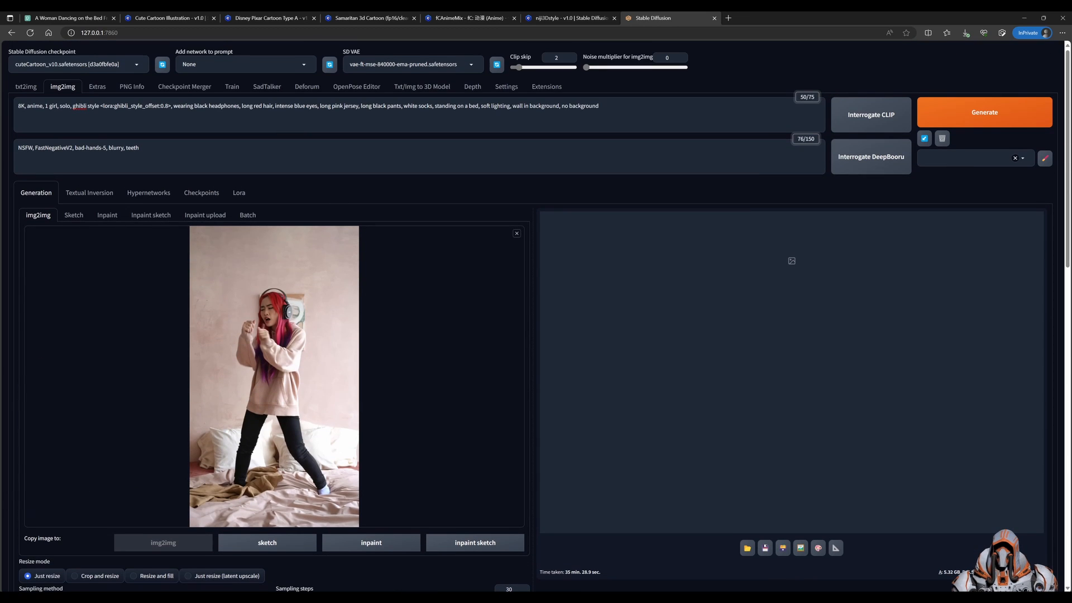
scroll("down", 3)
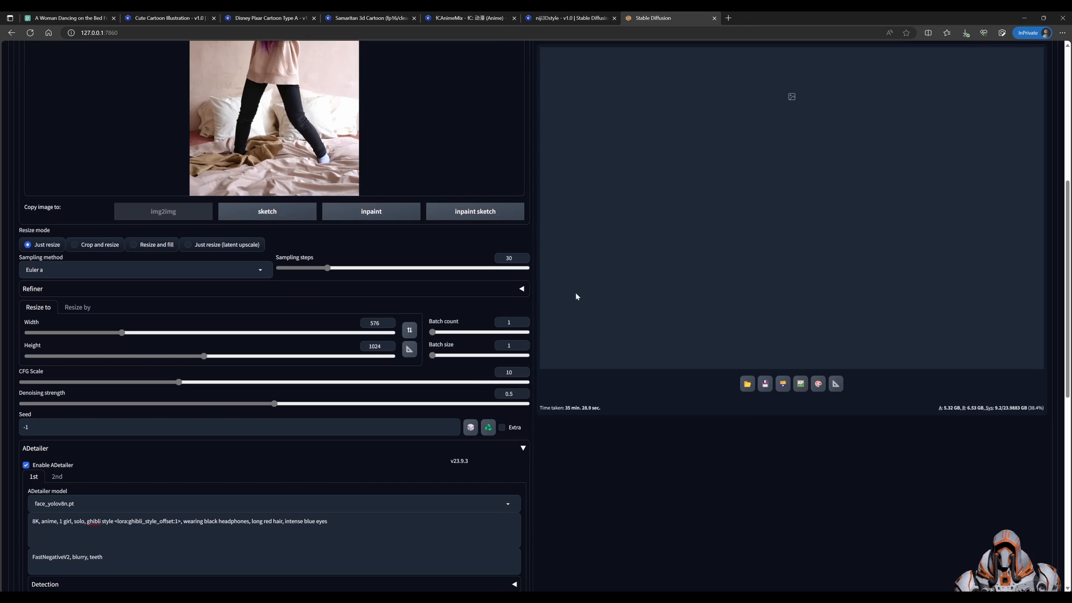
mouse_move(549, 455)
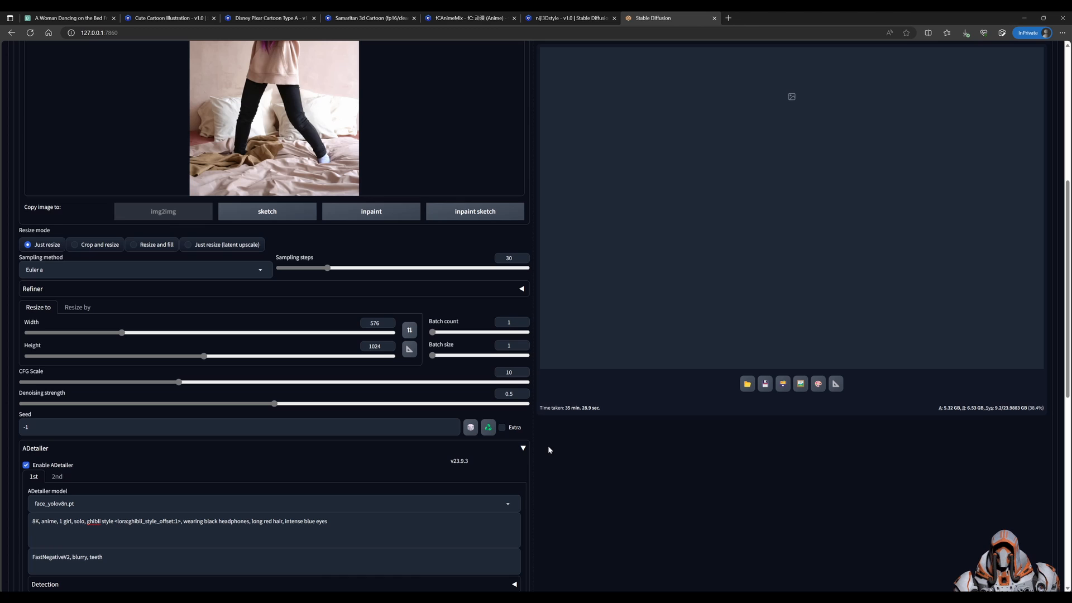
mouse_move(548, 438)
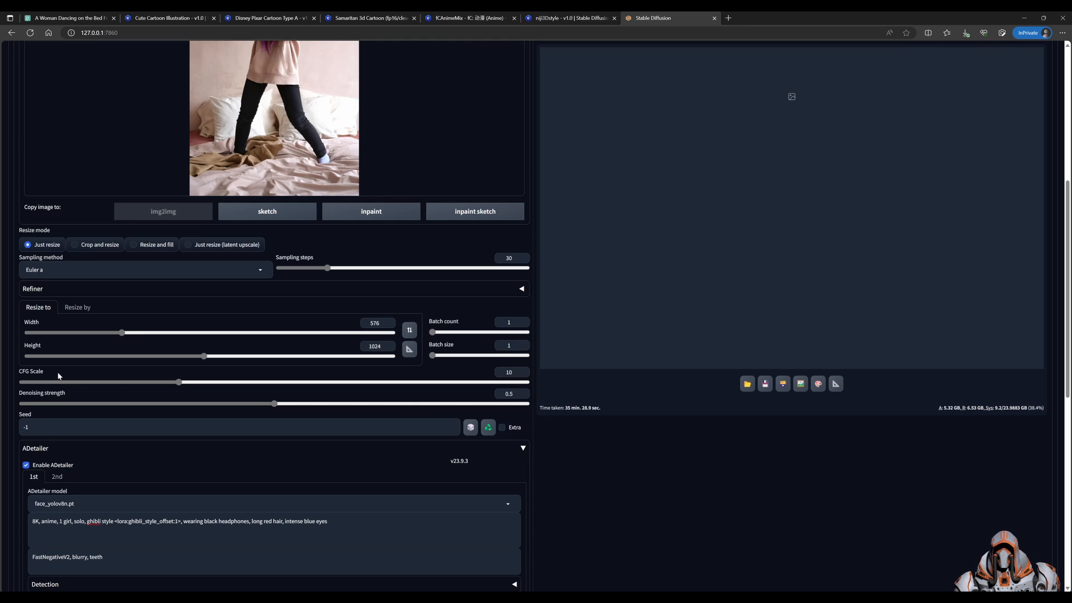
mouse_move(76, 395)
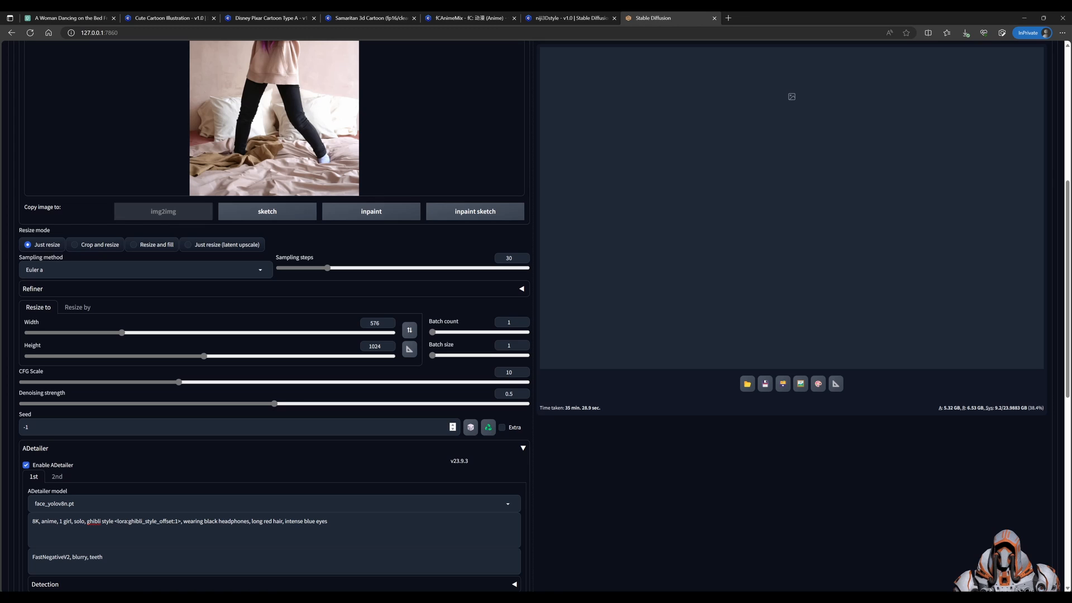
scroll("down", 3)
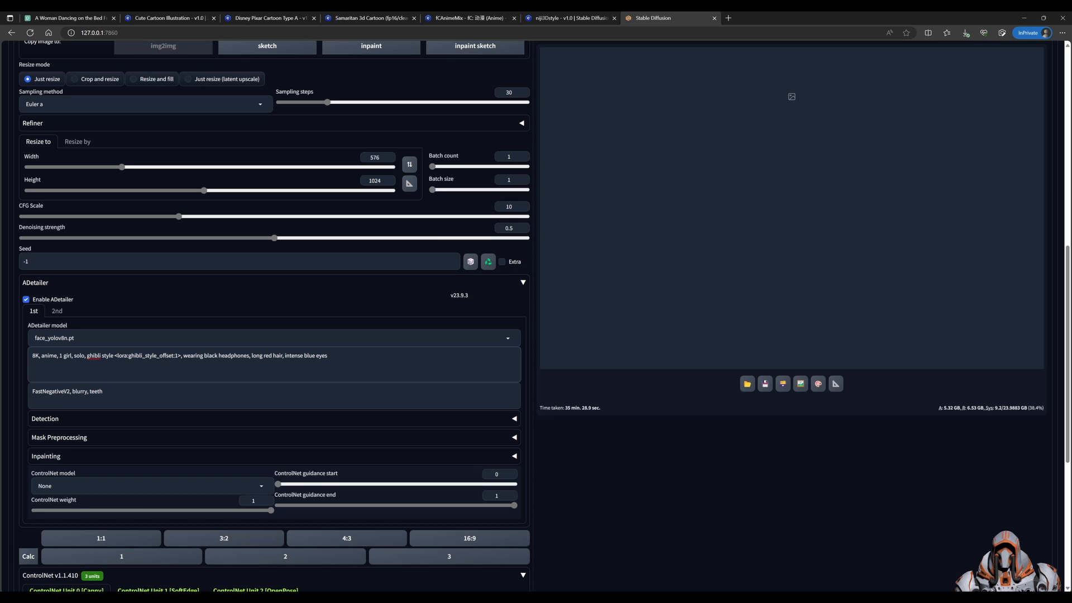
scroll("down", 3)
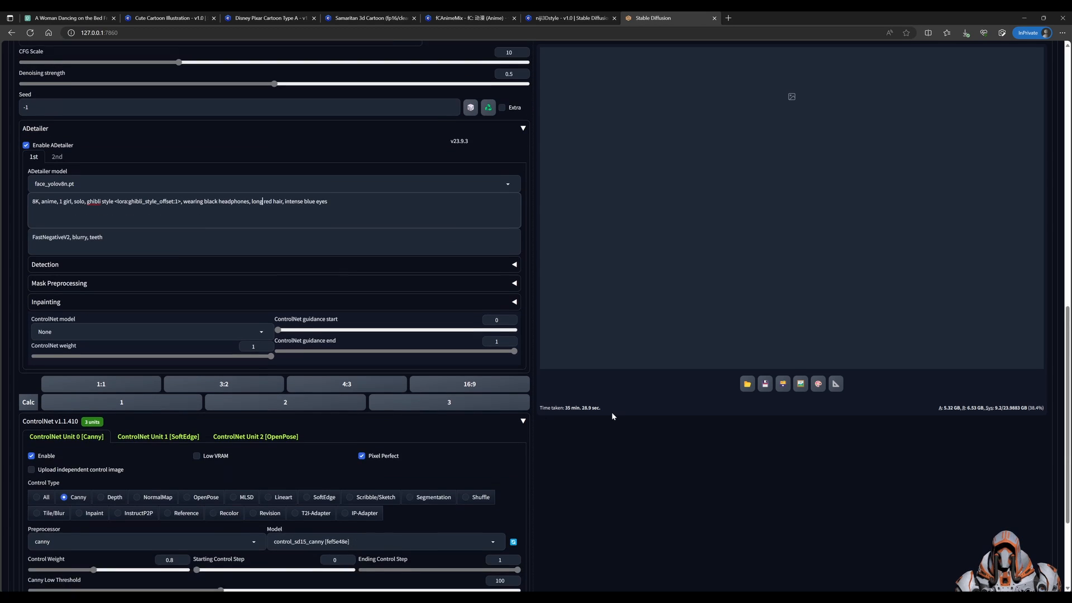
scroll("down", 3)
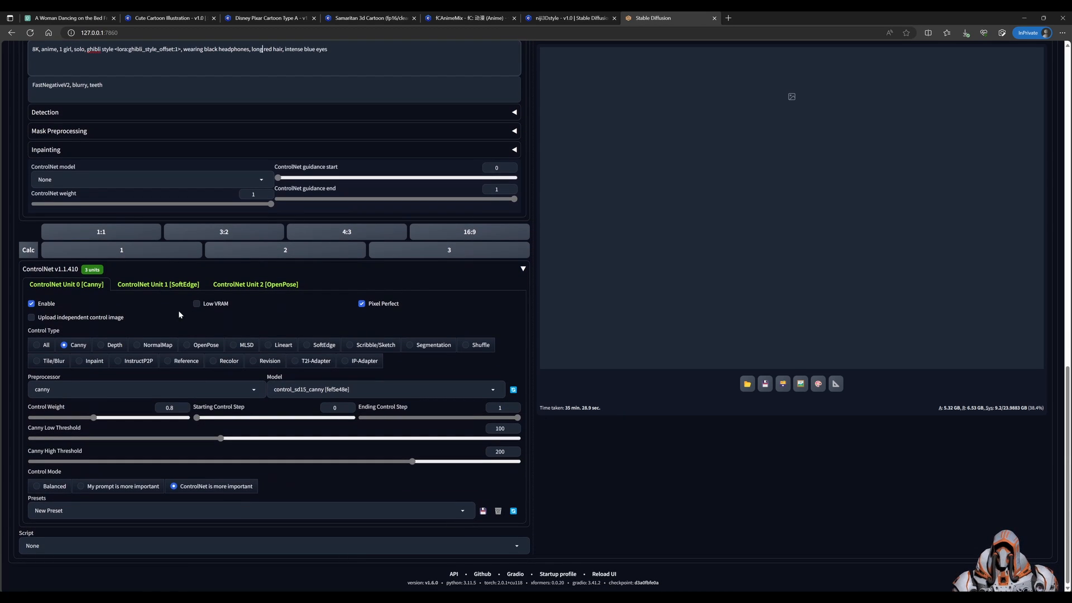
mouse_move(144, 312)
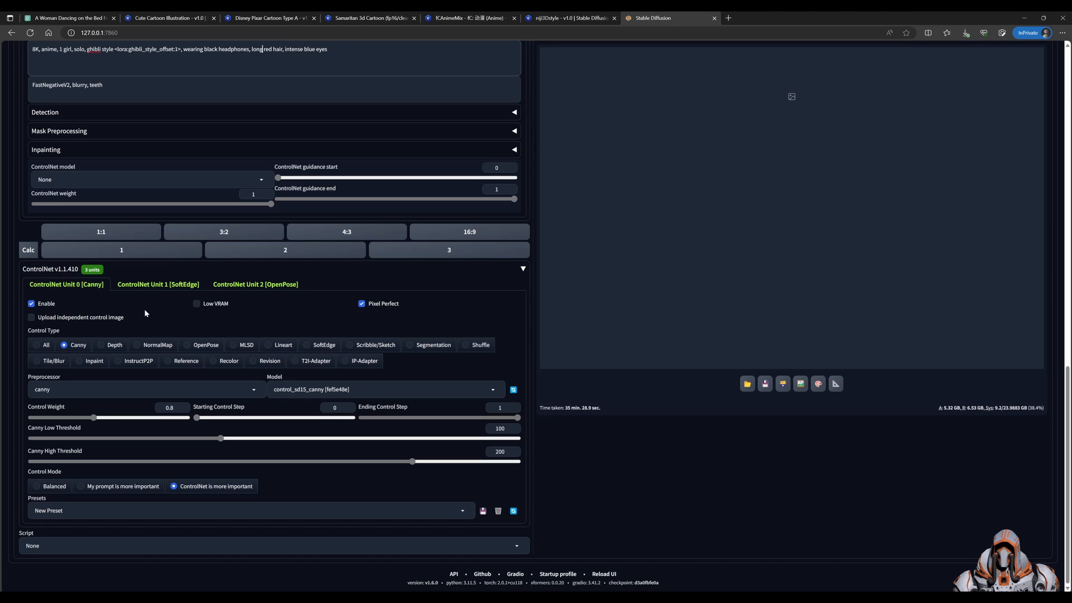
mouse_move(256, 289)
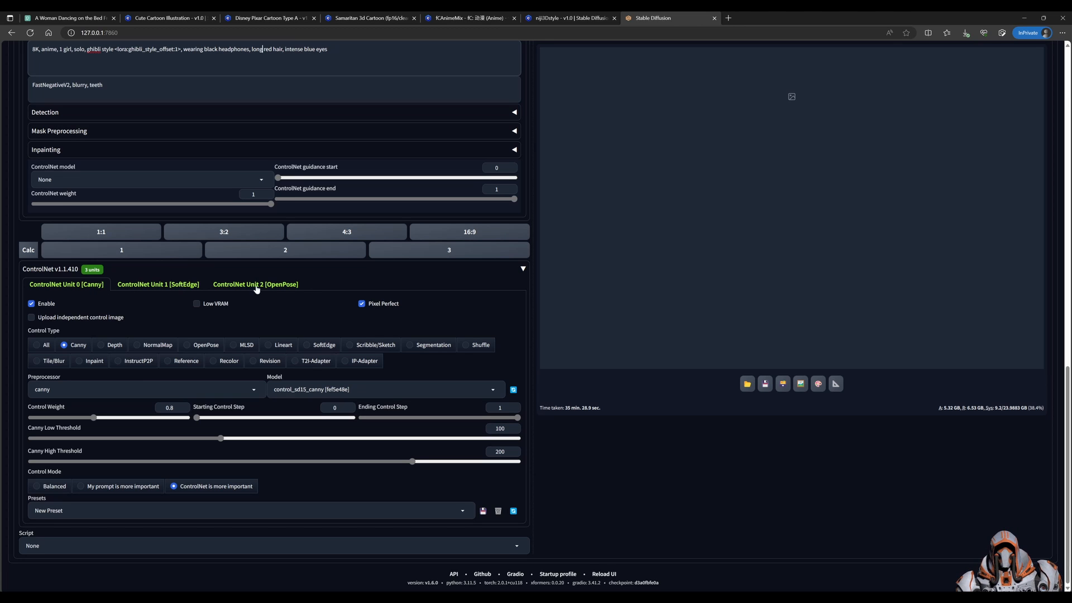
mouse_move(222, 329)
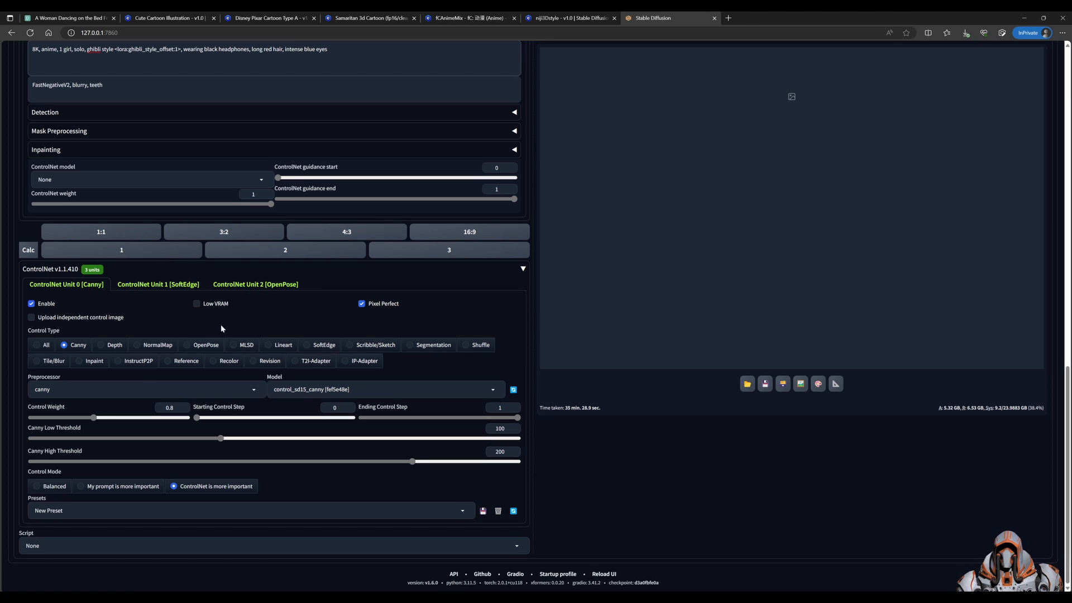
mouse_move(249, 325)
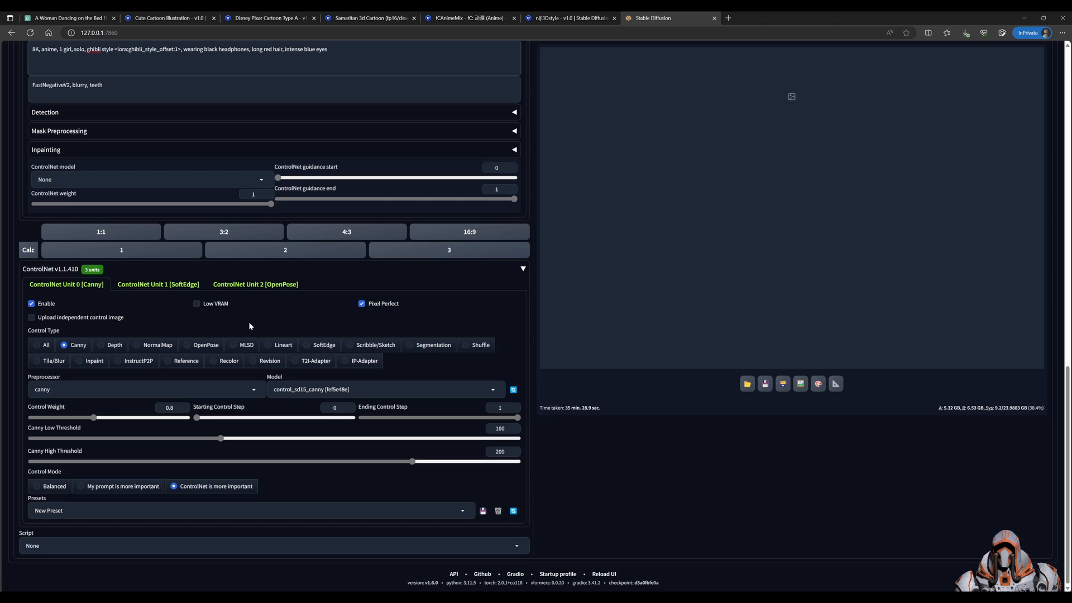
mouse_move(279, 323)
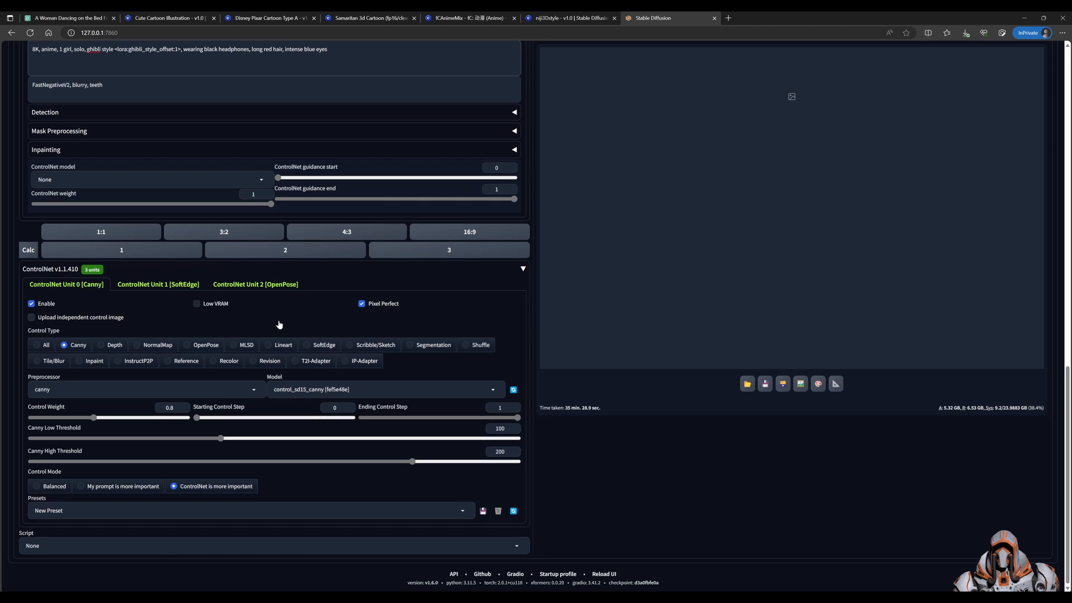
mouse_move(149, 408)
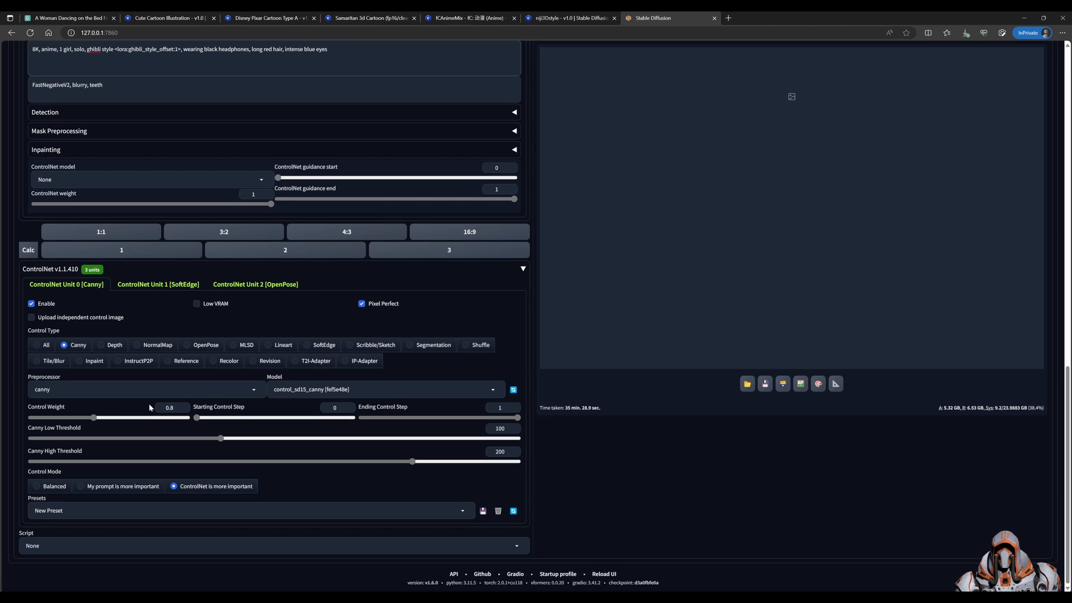
mouse_move(507, 316)
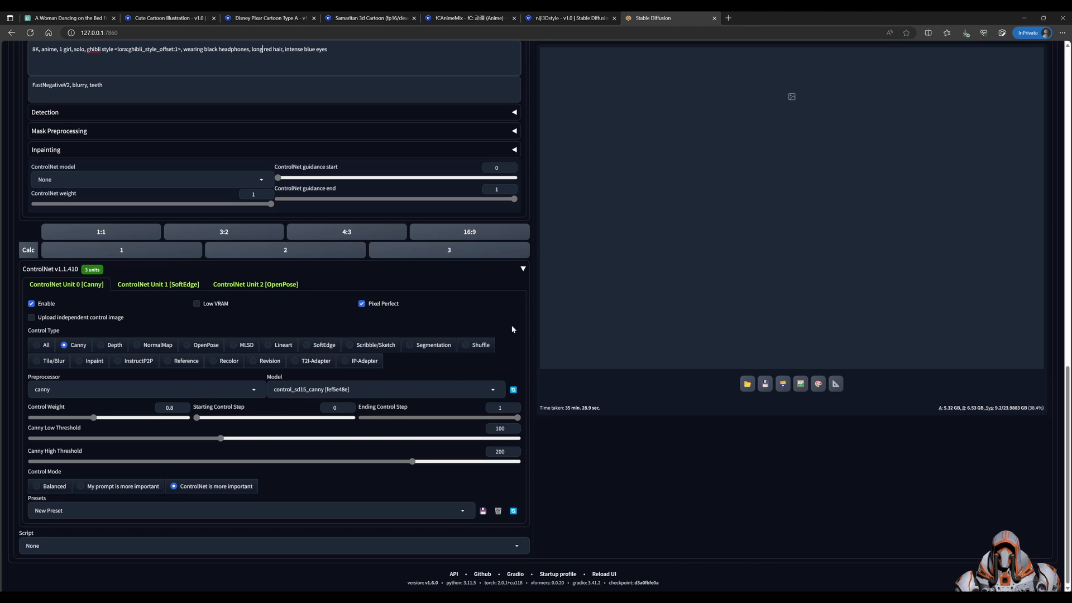
mouse_move(161, 372)
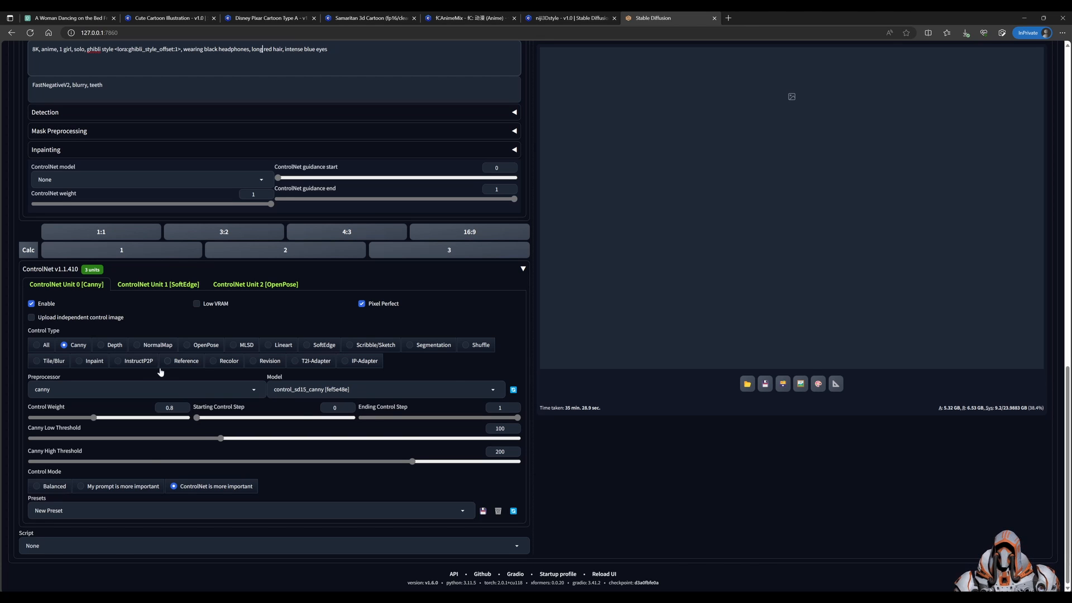
mouse_move(433, 426)
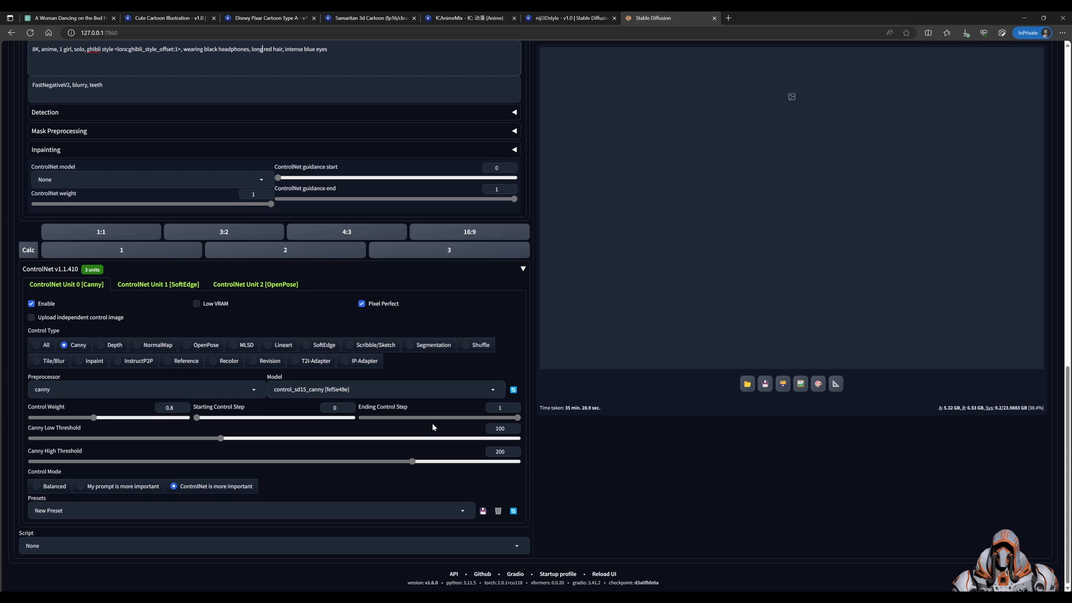
mouse_move(449, 428)
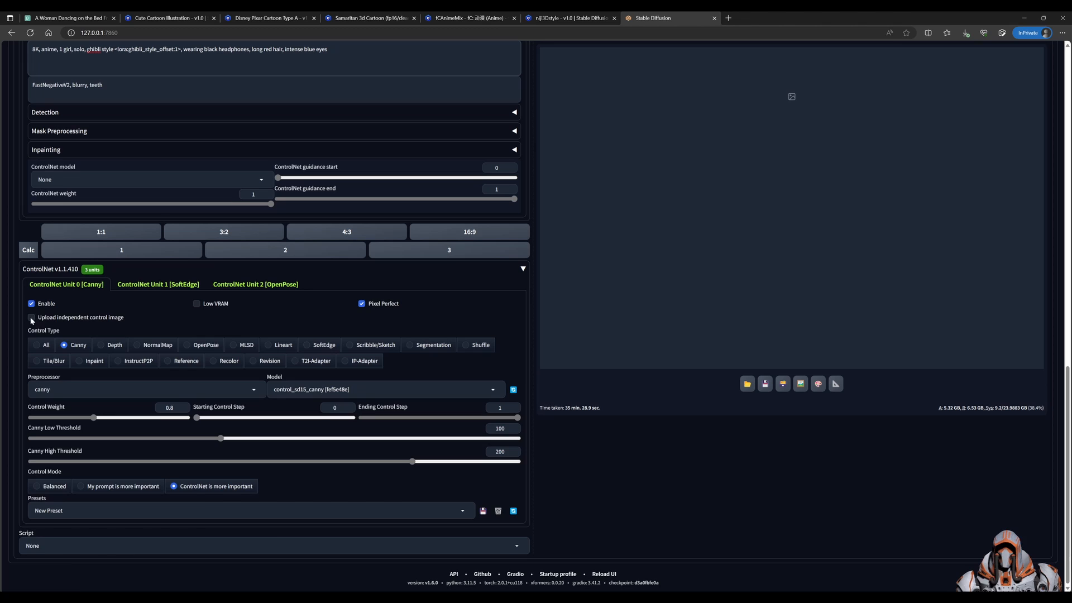
Step: Enable an independent control image for the Canny unit and preview its edge map
left_click(31, 317)
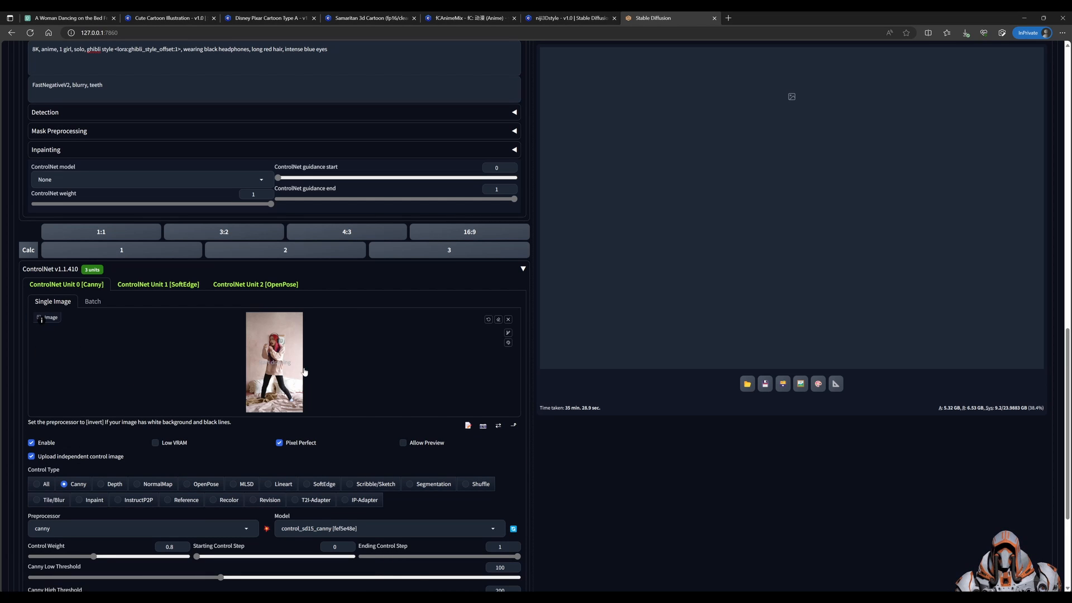
mouse_move(204, 440)
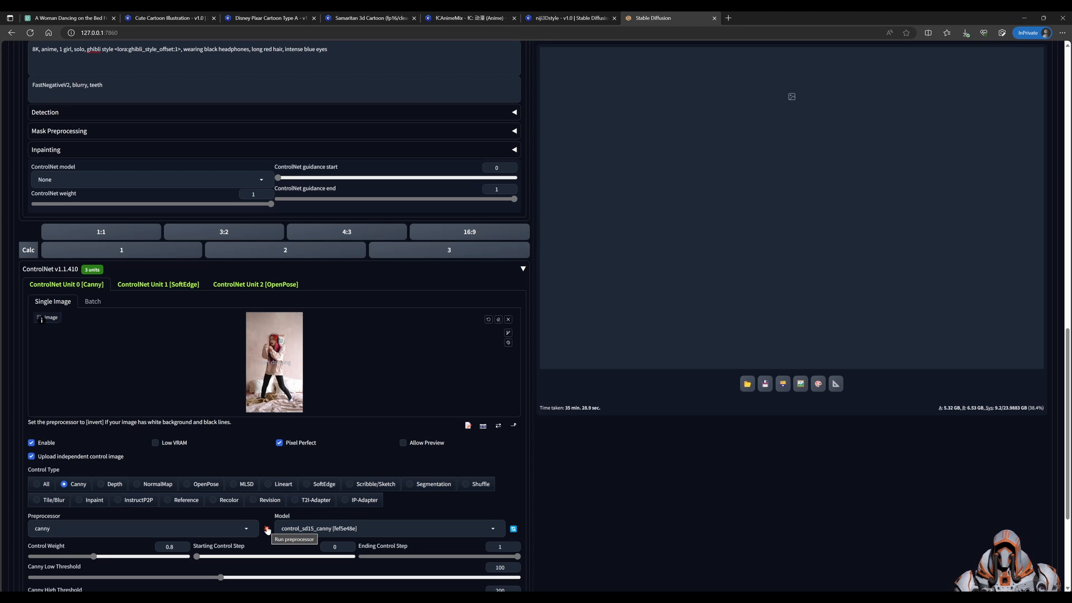
left_click(402, 442)
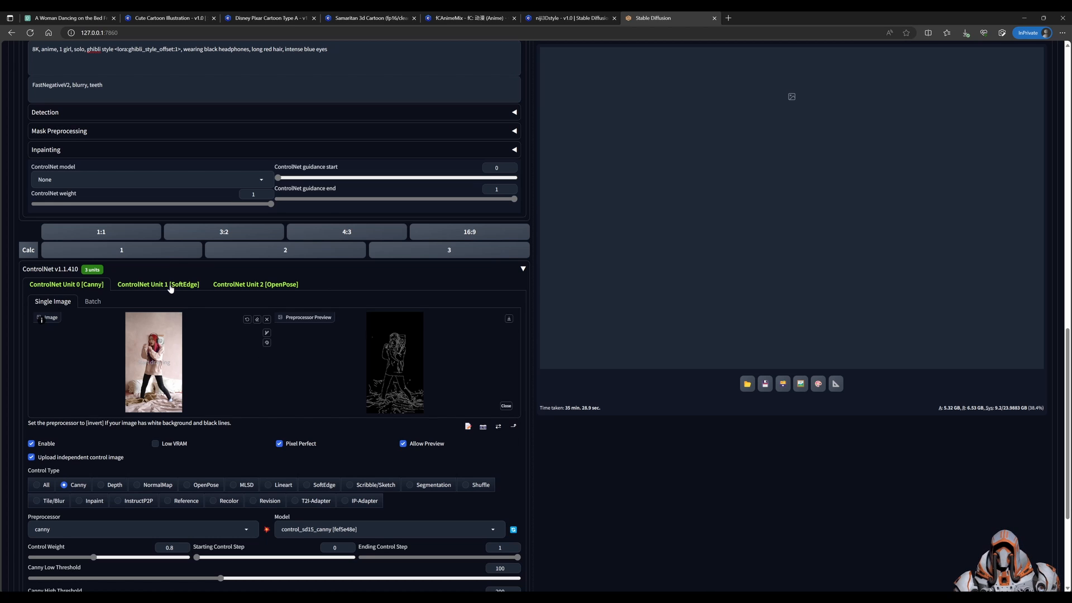
Step: Give ControlNet Unit 1 [SoftEdge] its own dancing-woman photo and preview the soft edges
left_click(158, 283)
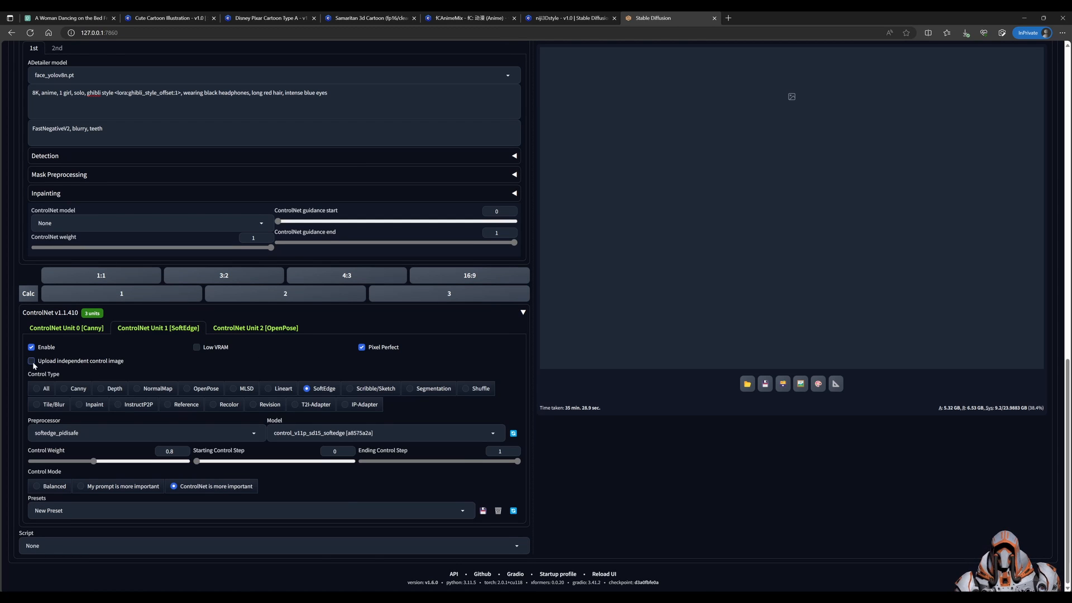
left_click(31, 361)
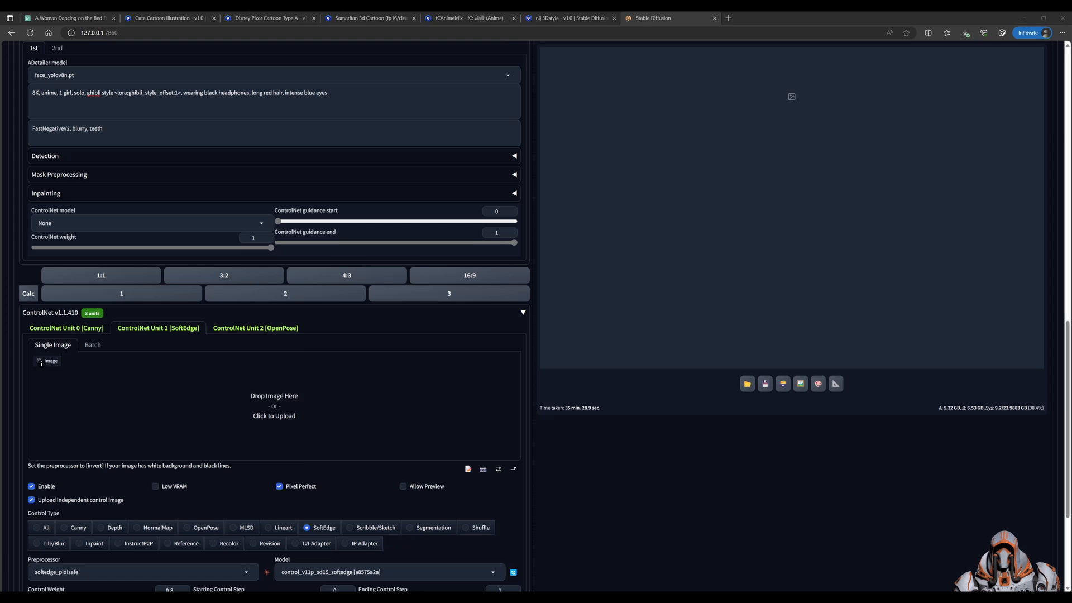
left_click(274, 405)
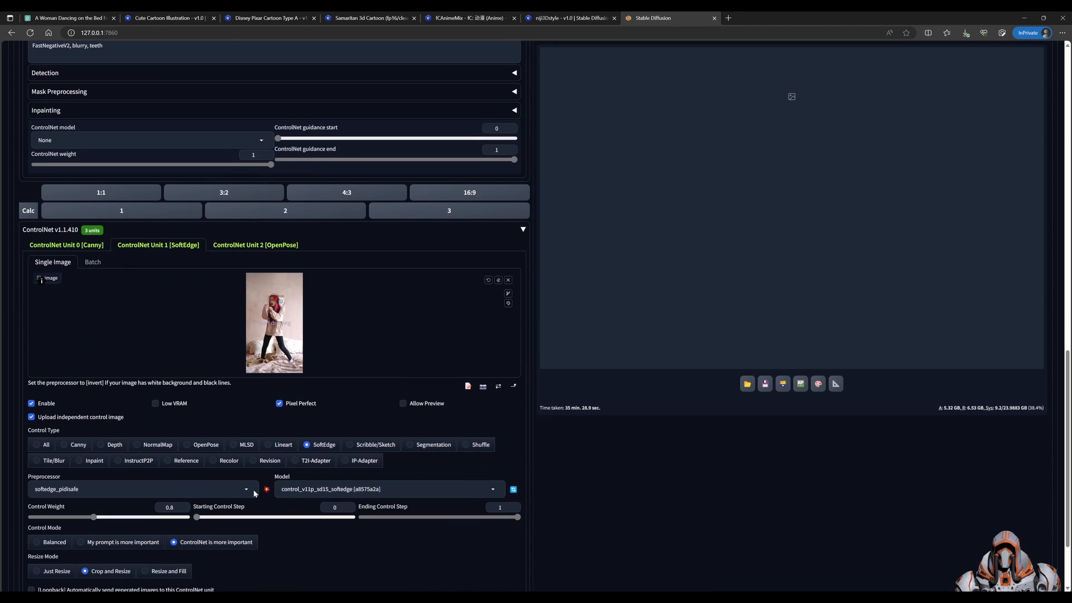
left_click(266, 490)
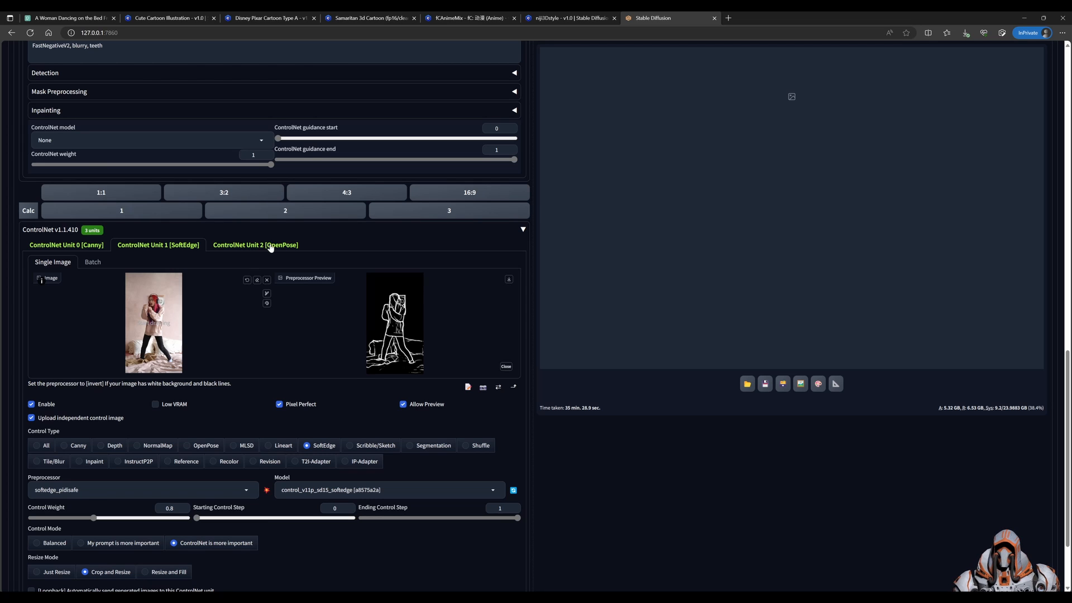
Step: Give ControlNet Unit 2 [OpenPose] its own dancing-woman photo and preview the pose skeleton
left_click(255, 245)
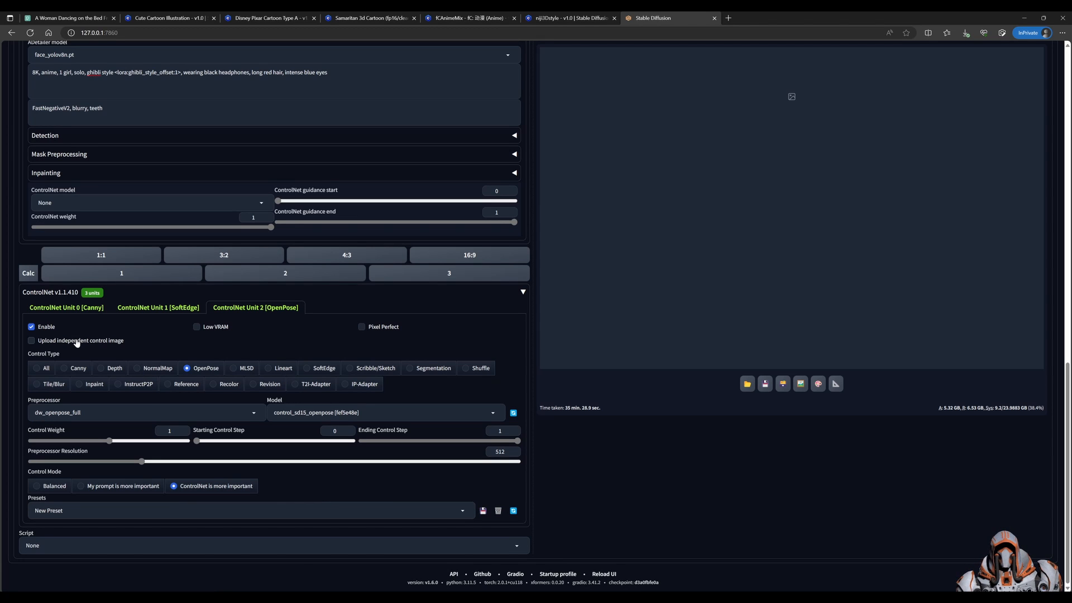
left_click(32, 340)
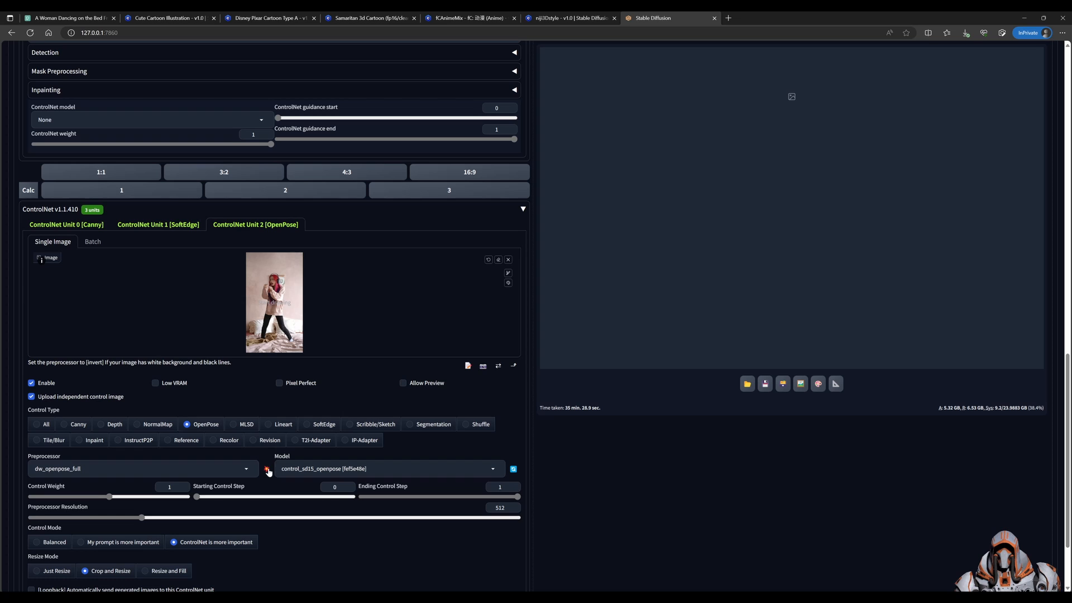
left_click(268, 469)
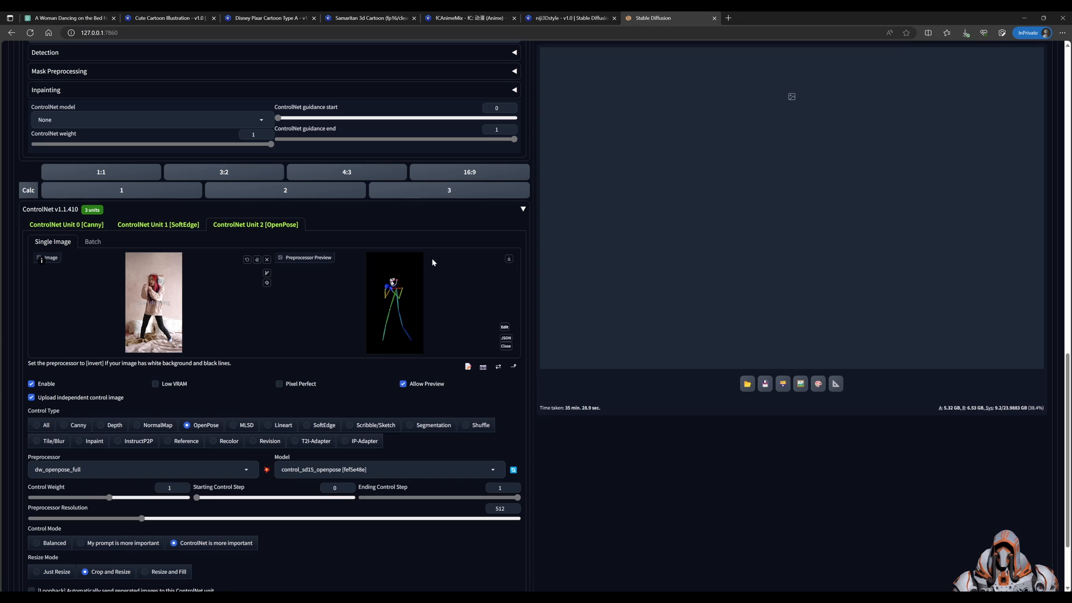
mouse_move(429, 450)
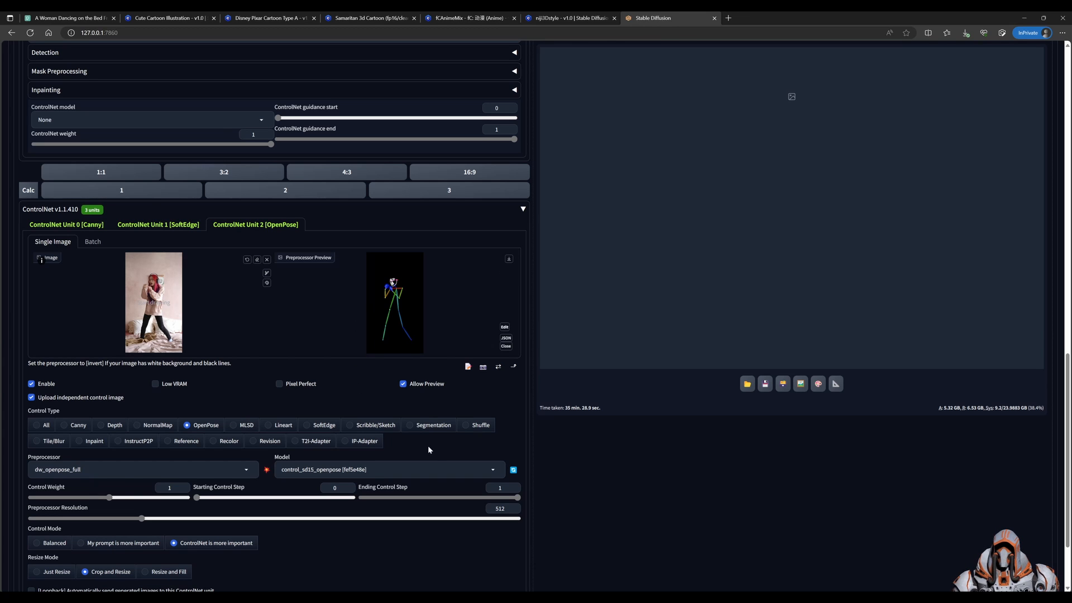
scroll("down", 3)
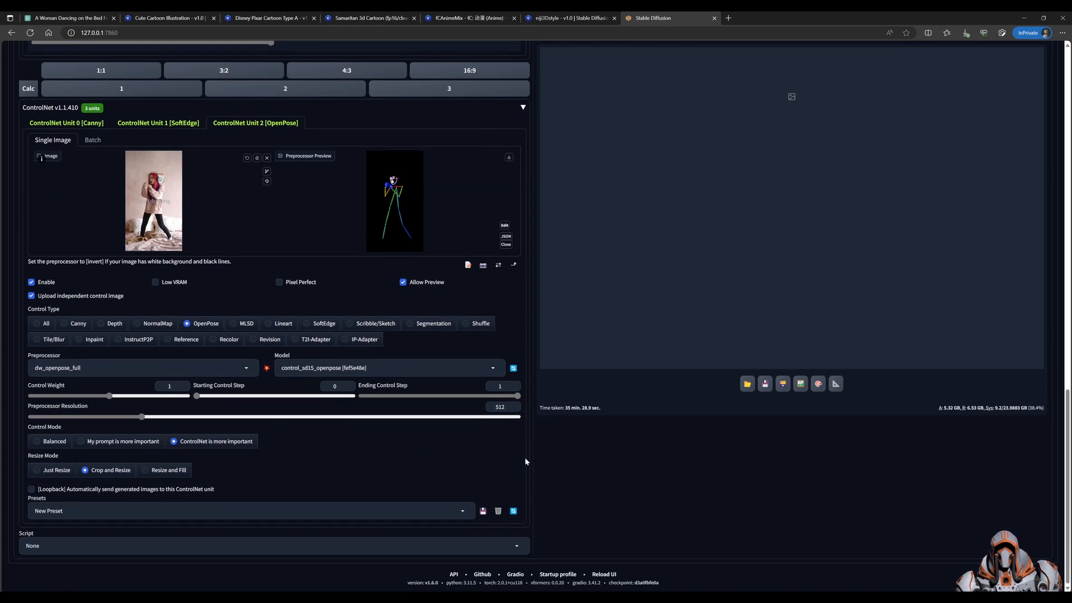
scroll("up", 3)
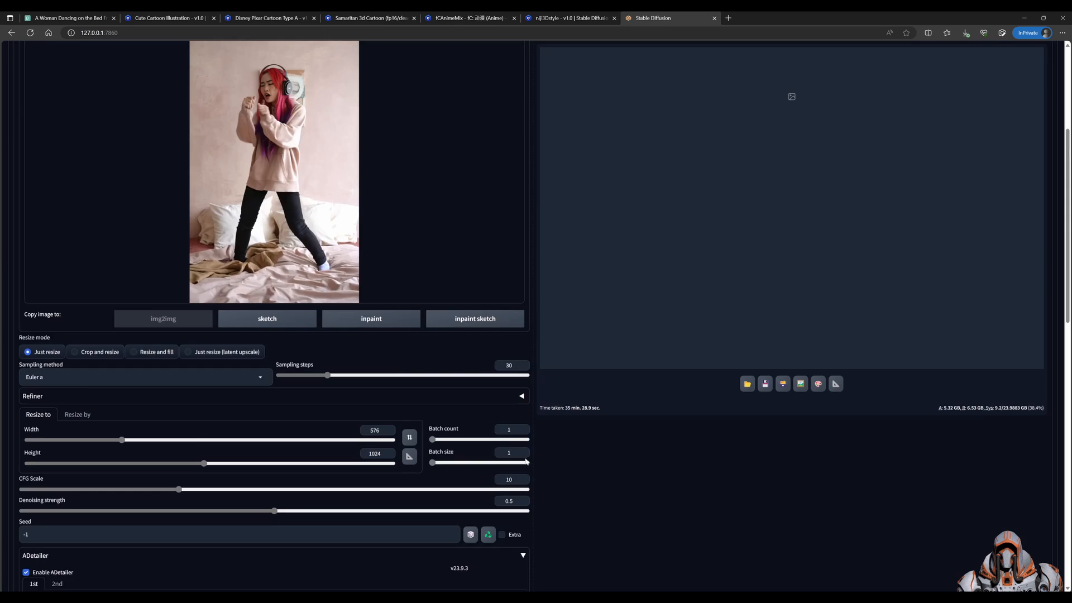
Step: Run Generate for the cartoon img2img frame with Canny, SoftEdge and OpenPose active
scroll("up", 3)
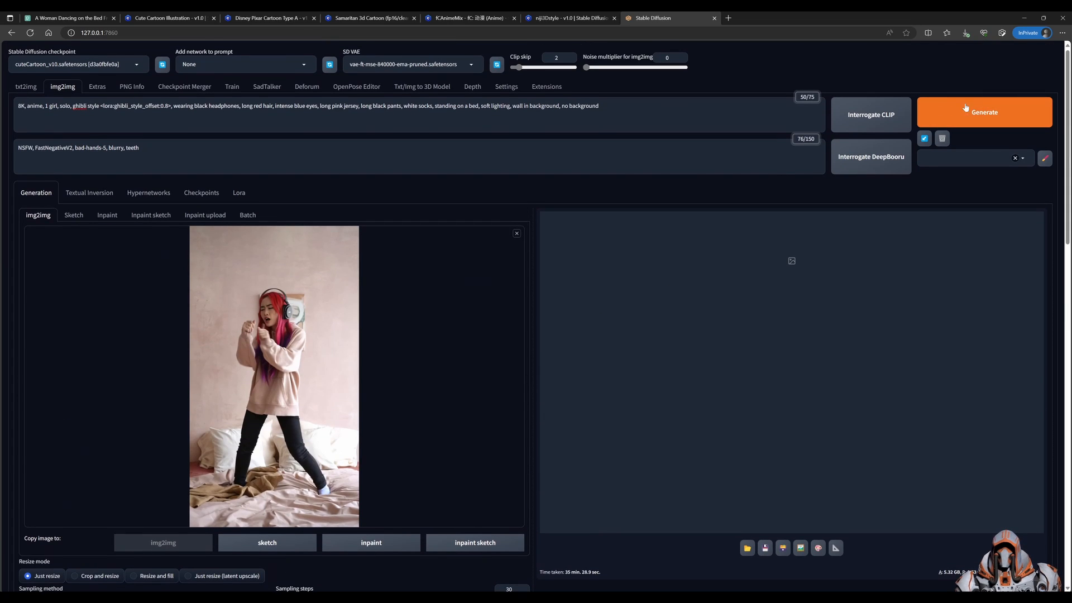
left_click(984, 112)
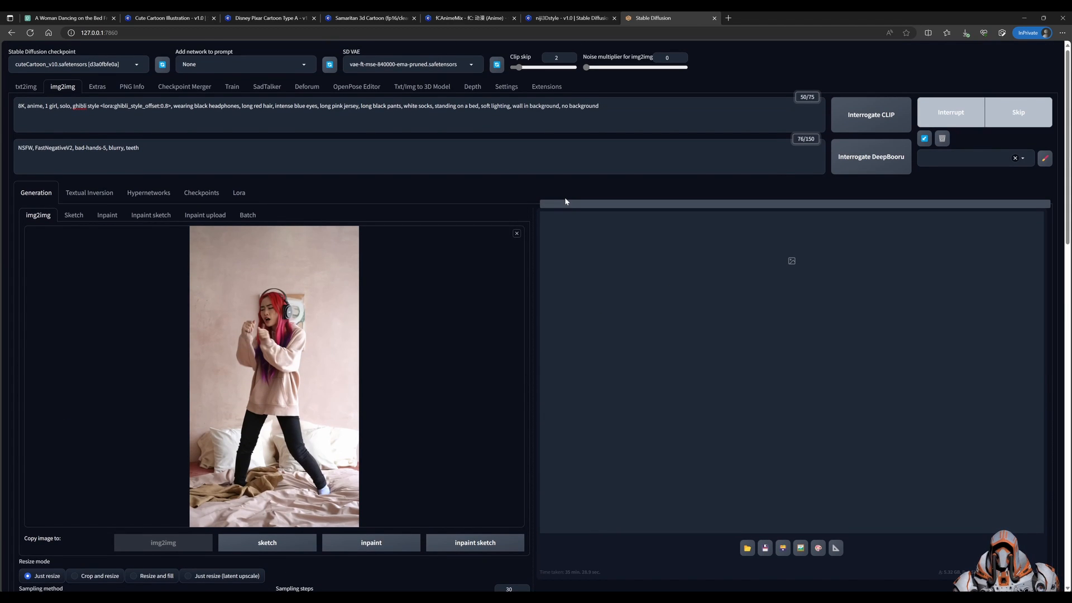
mouse_move(578, 195)
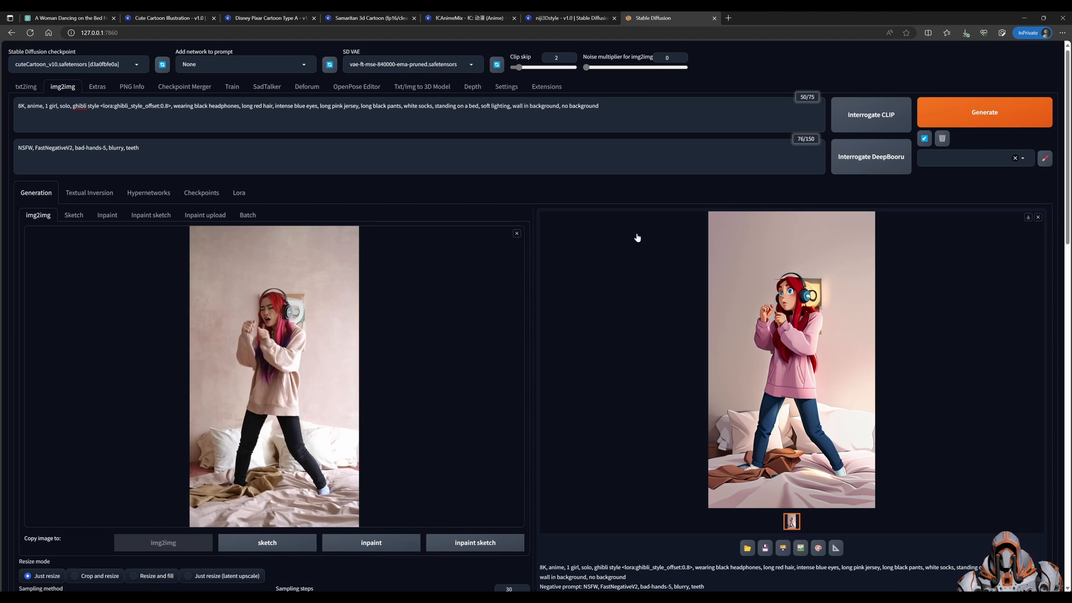
Step: Inspect the cartoon result full size, then scroll down to the seed settings
scroll("down", 3)
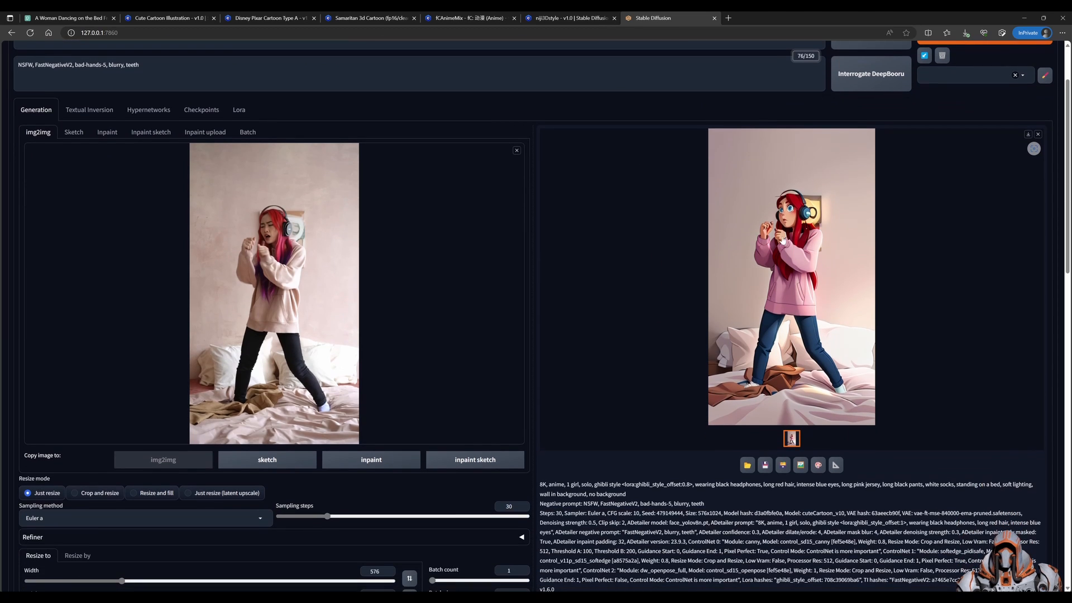
left_click(791, 273)
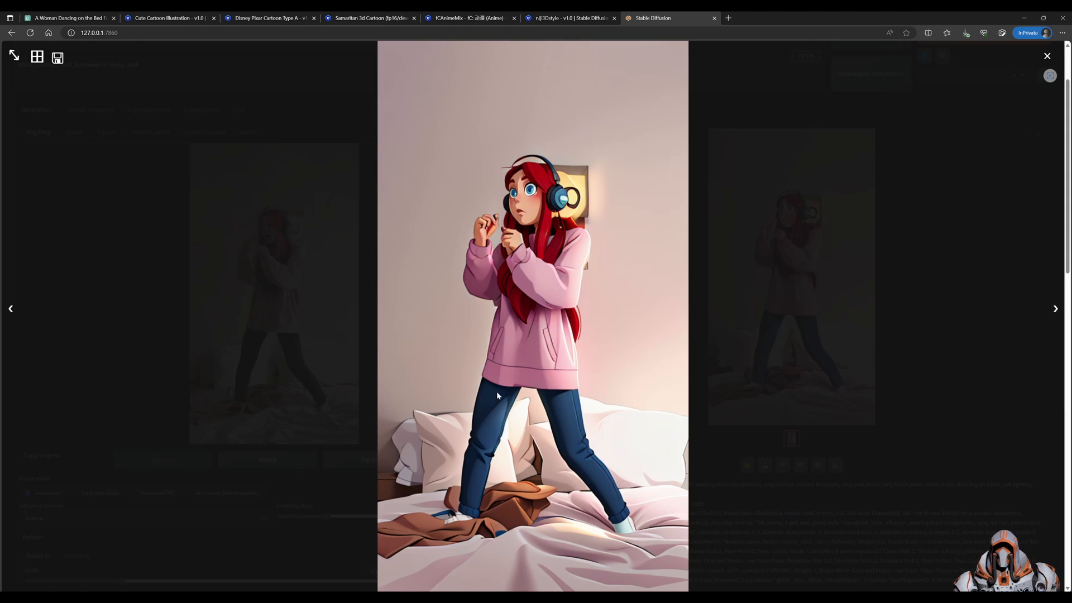
mouse_move(680, 322)
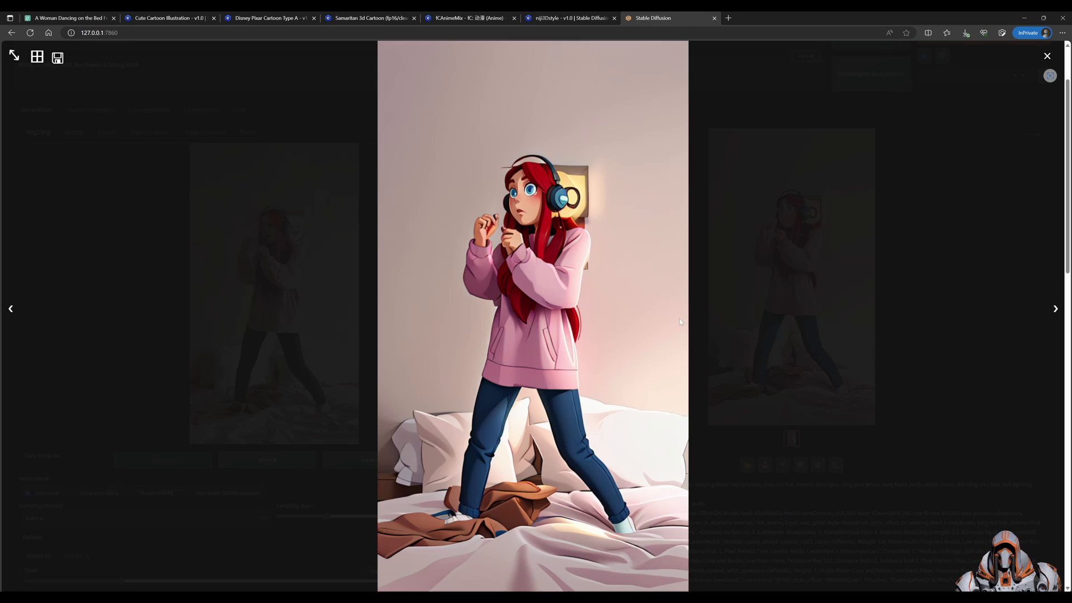
left_click(1047, 56)
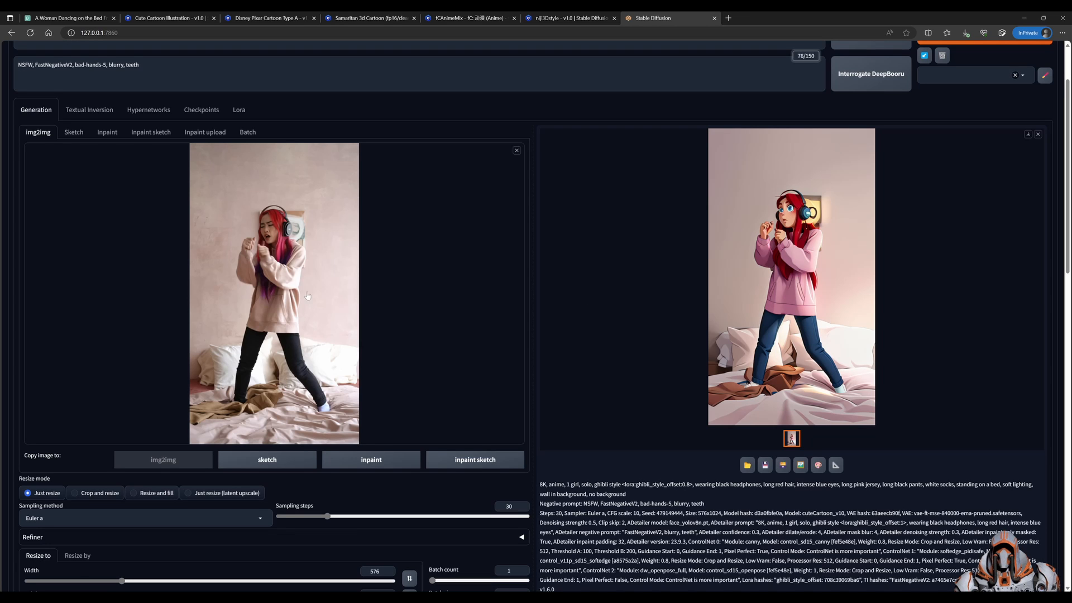
mouse_move(636, 442)
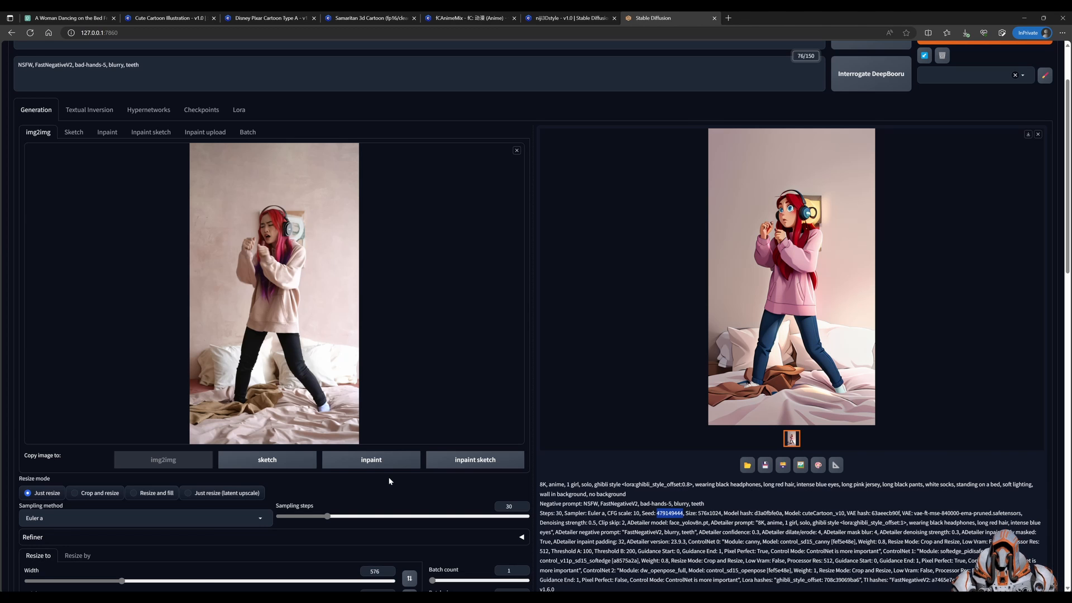
scroll("down", 3)
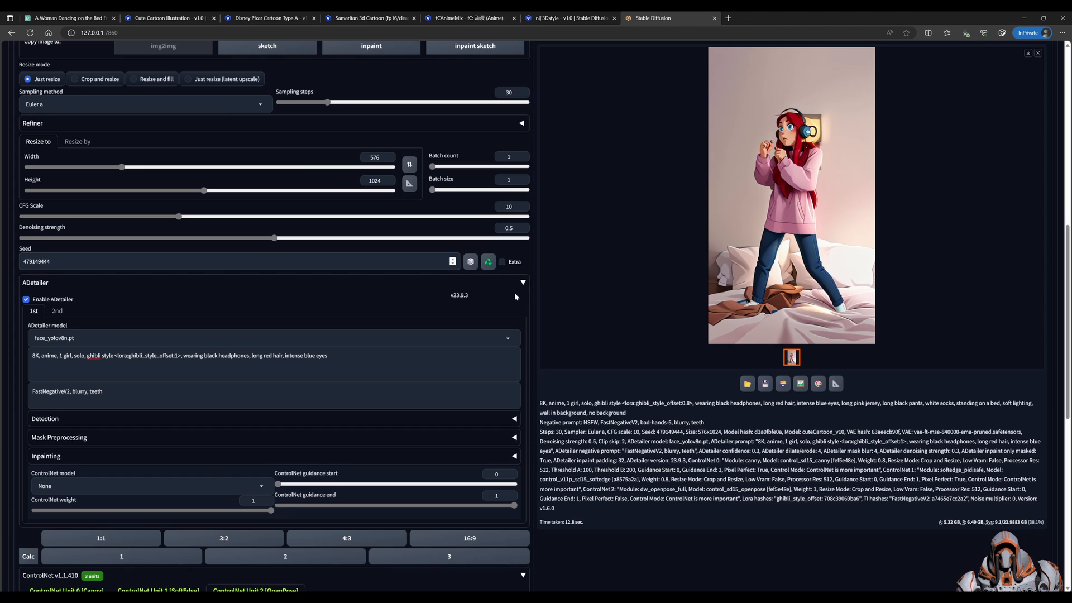
Step: Clear the img2img source image and untick independent control images in OpenPose, SoftEdge and Canny
scroll("up", 3)
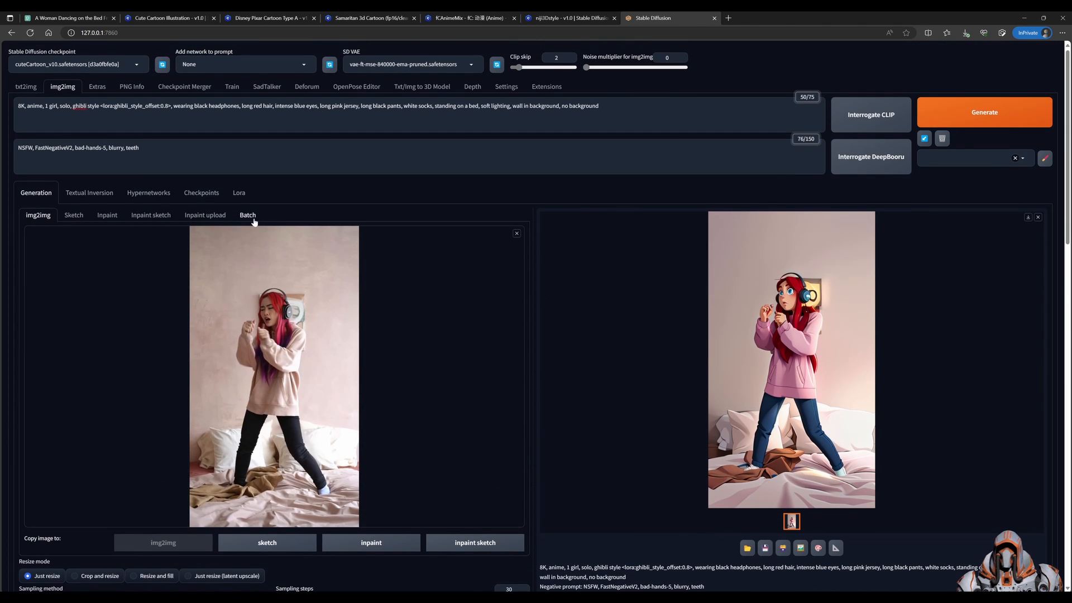
mouse_move(403, 352)
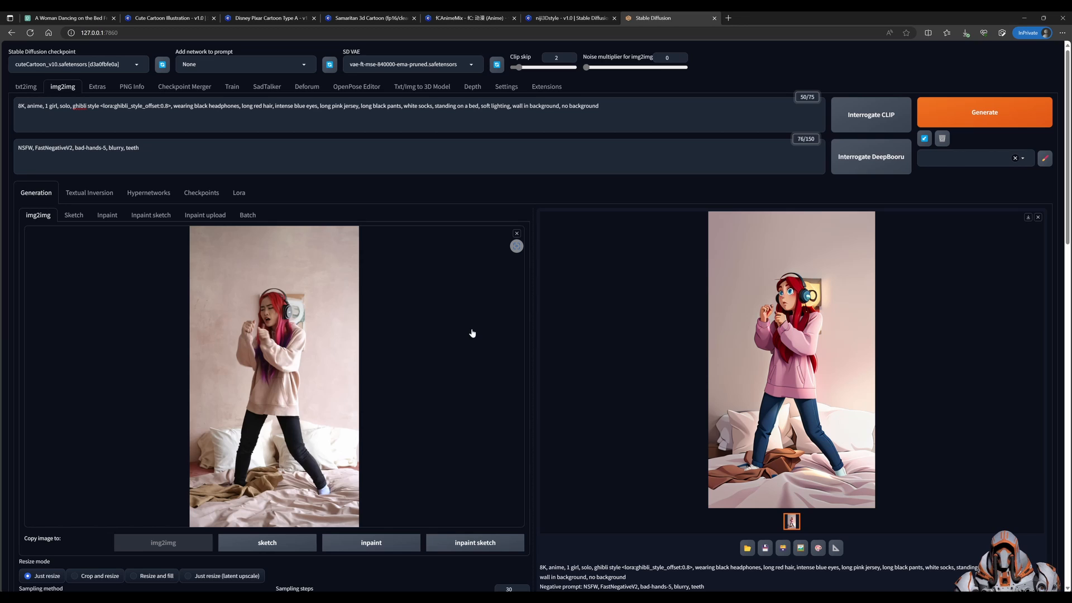
mouse_move(497, 310)
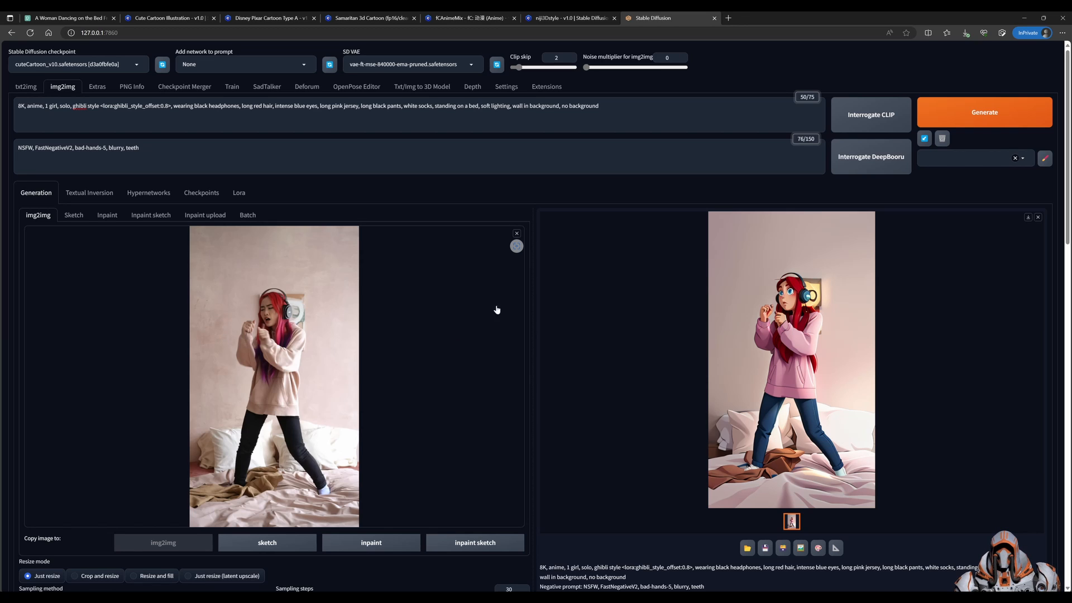
mouse_move(456, 311)
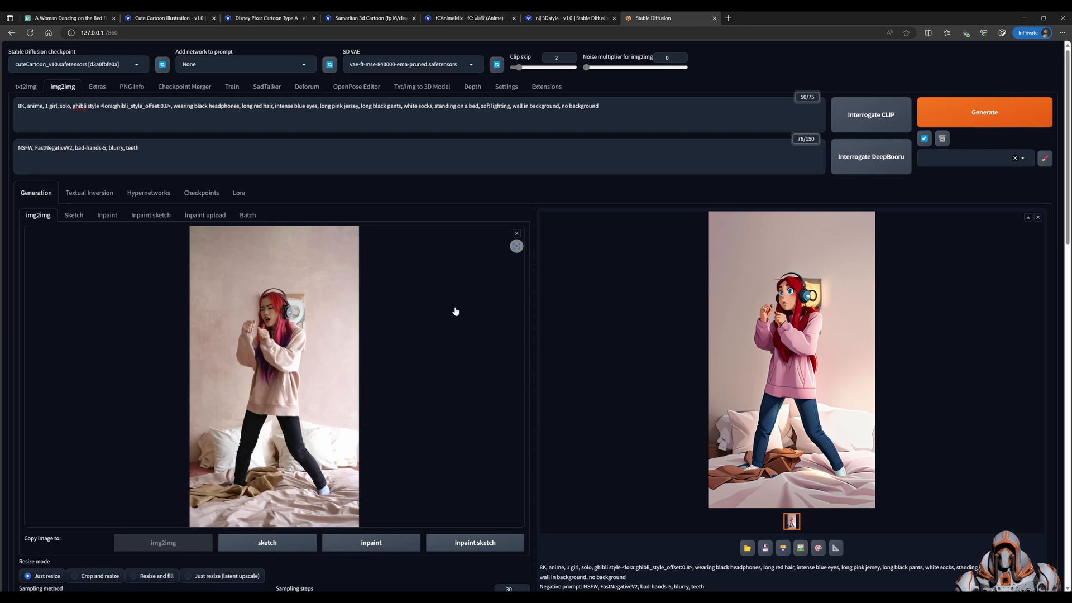
mouse_move(469, 273)
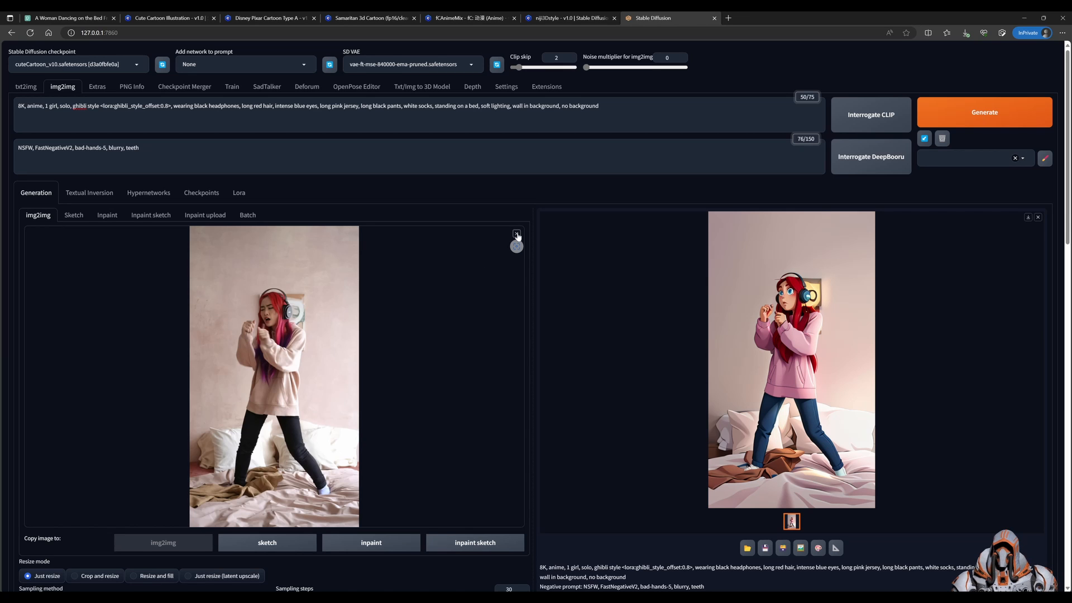
left_click(515, 234)
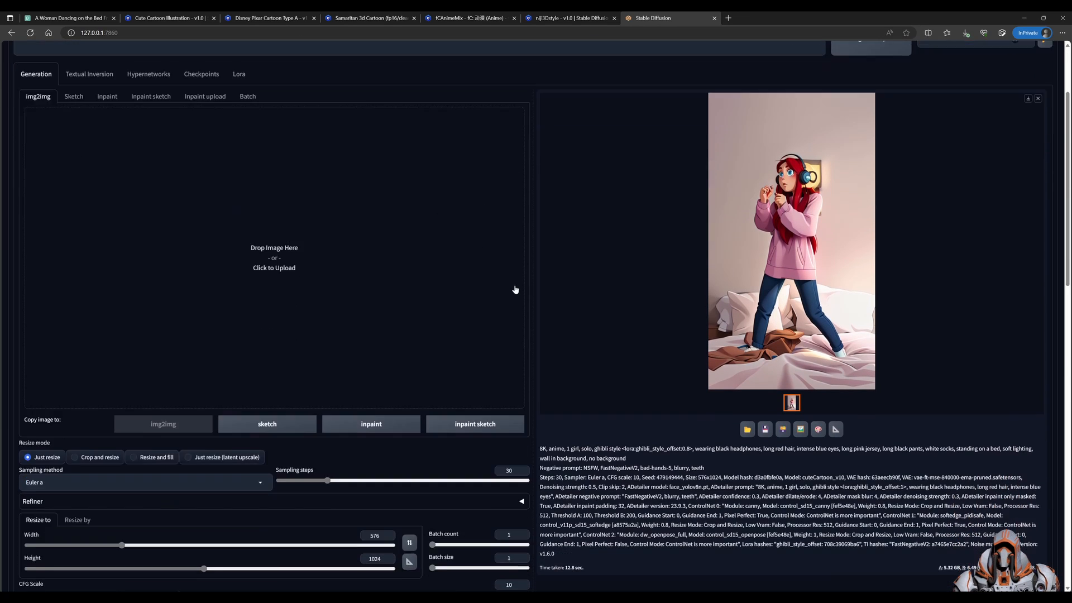
scroll("down", 3)
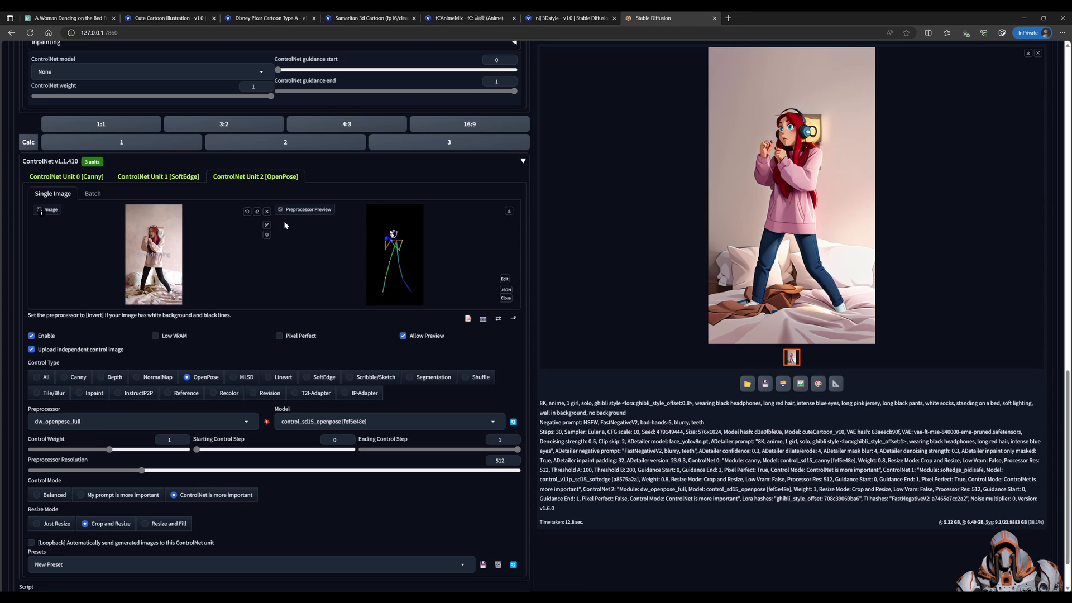
mouse_move(219, 203)
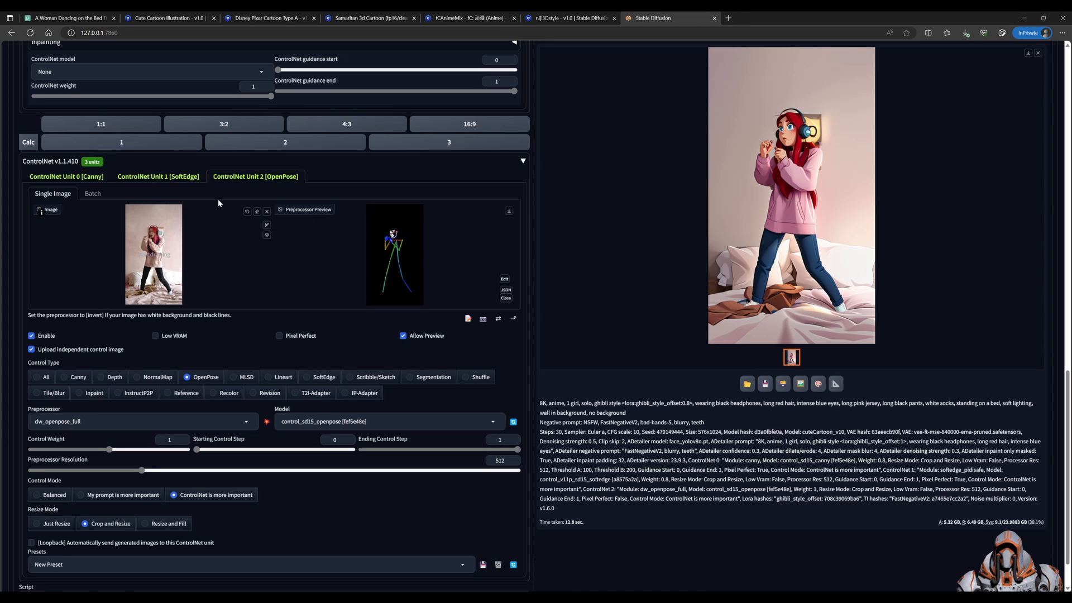
left_click(267, 211)
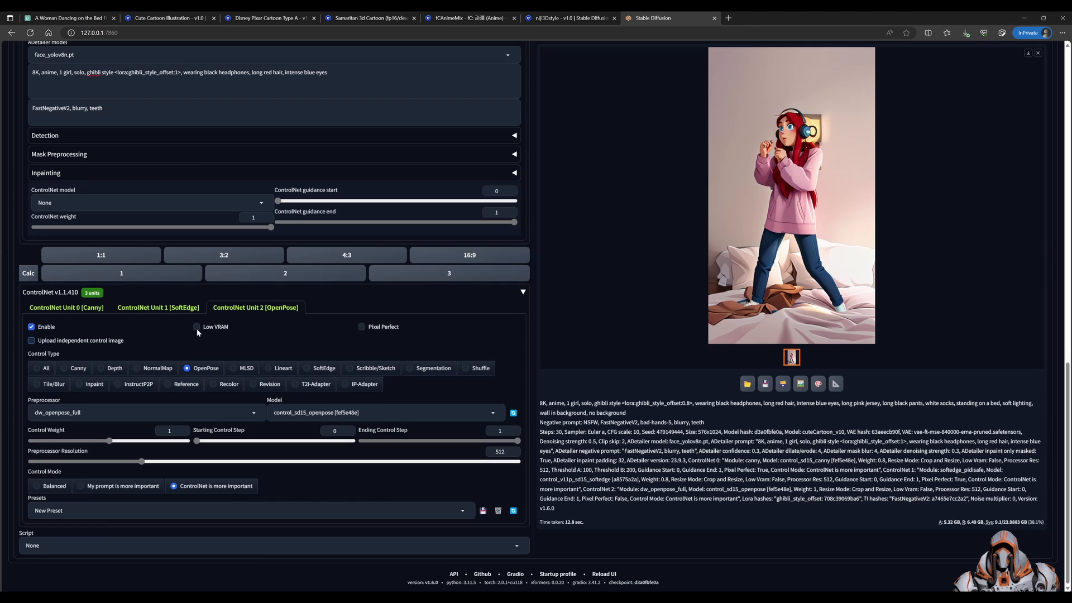
left_click(158, 307)
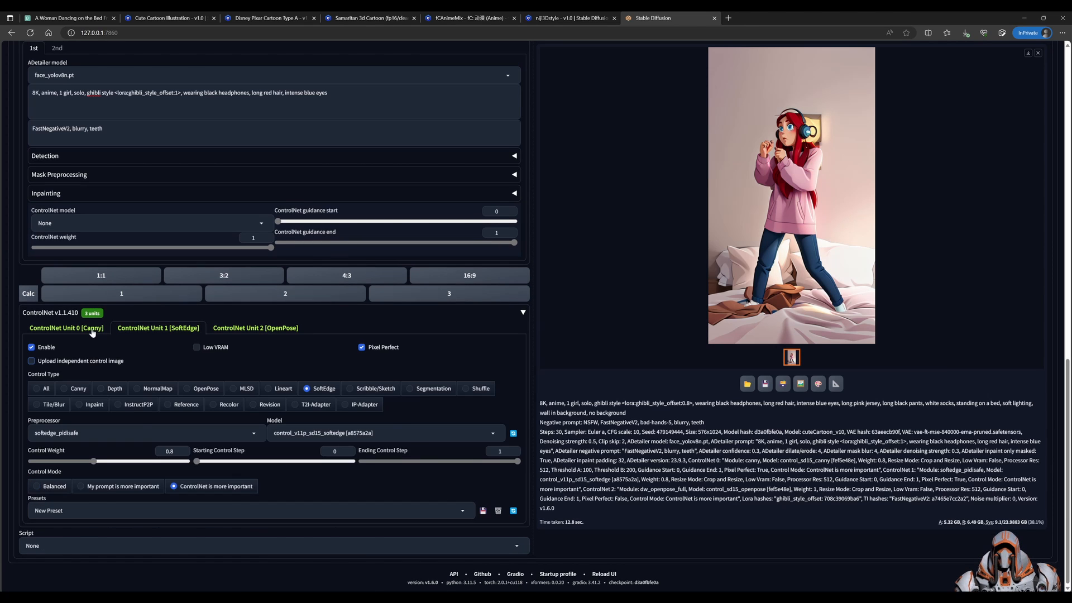
left_click(66, 327)
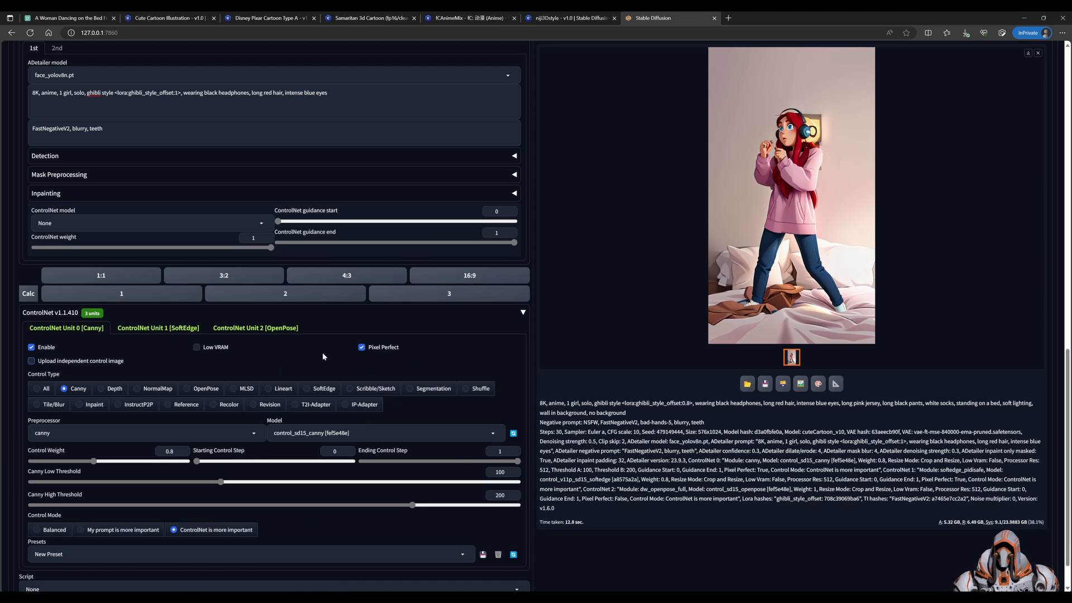
scroll("up", 3)
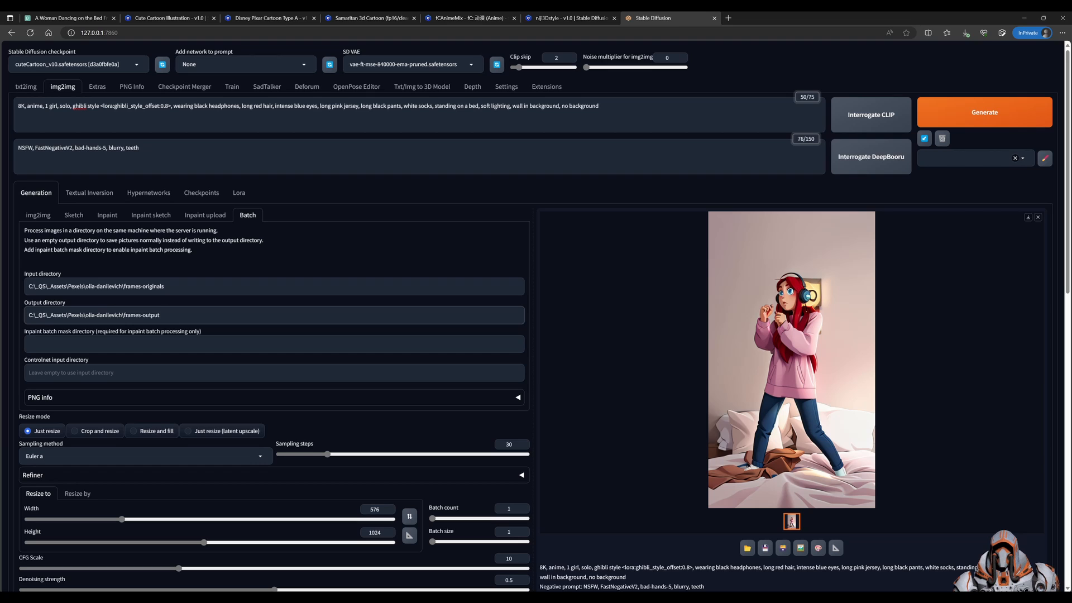
mouse_move(953, 115)
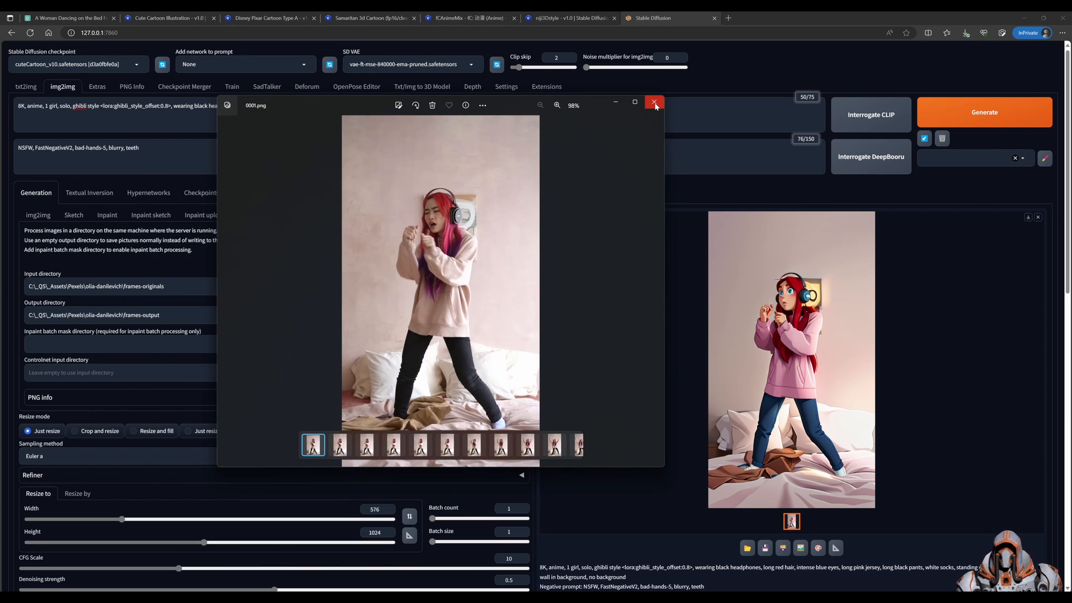
Step: Close the original frame preview after the frames-originals to frames-output batch run
left_click(654, 103)
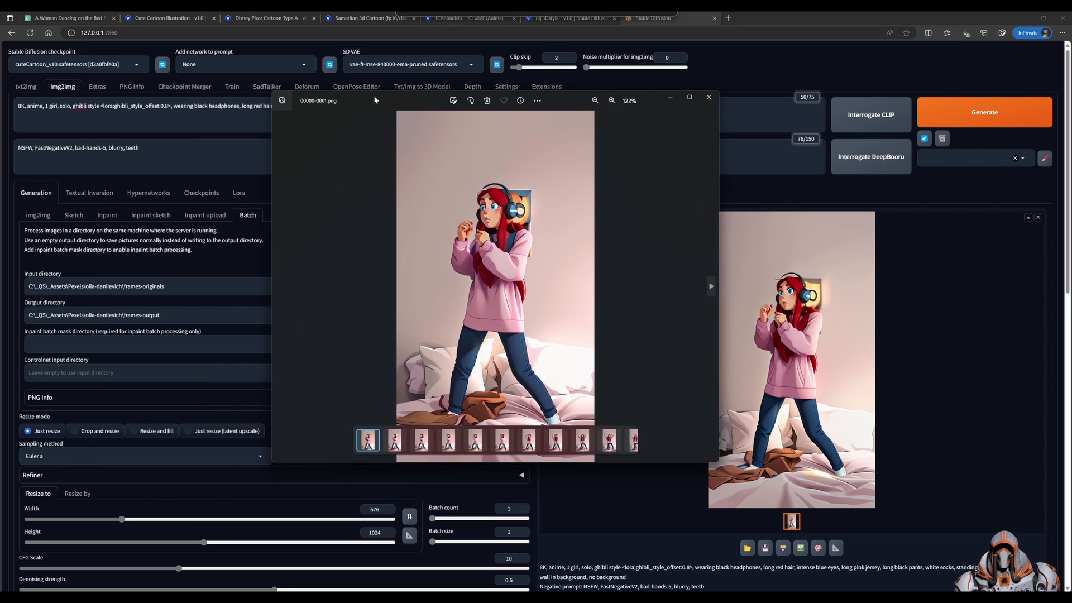
Step: Browse output frames from 00006-0007 through 00038-0039, settling on 00036-0037
left_click(394, 439)
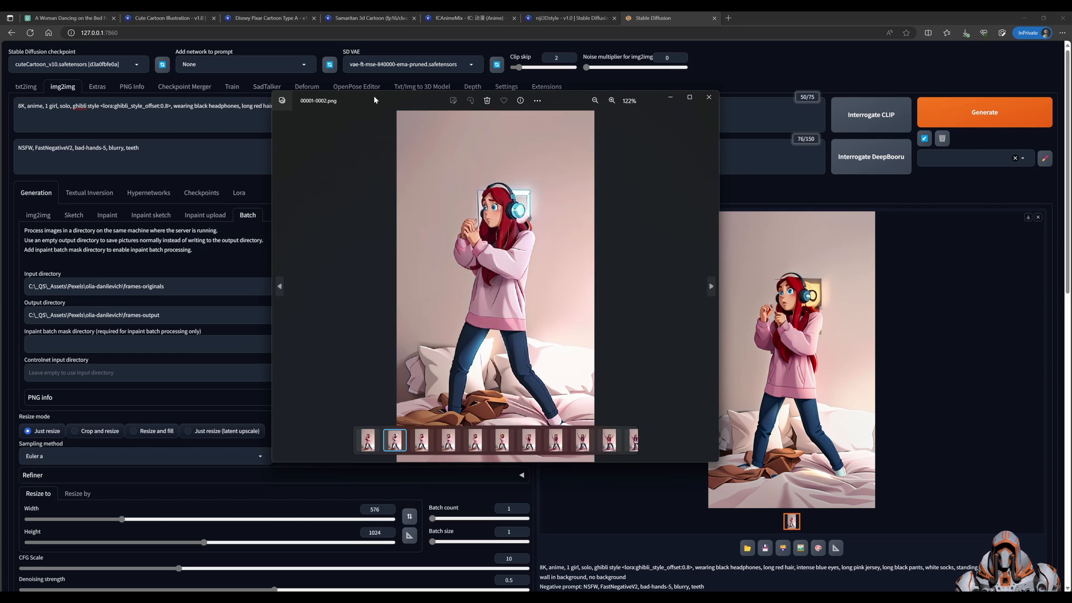
left_click(528, 440)
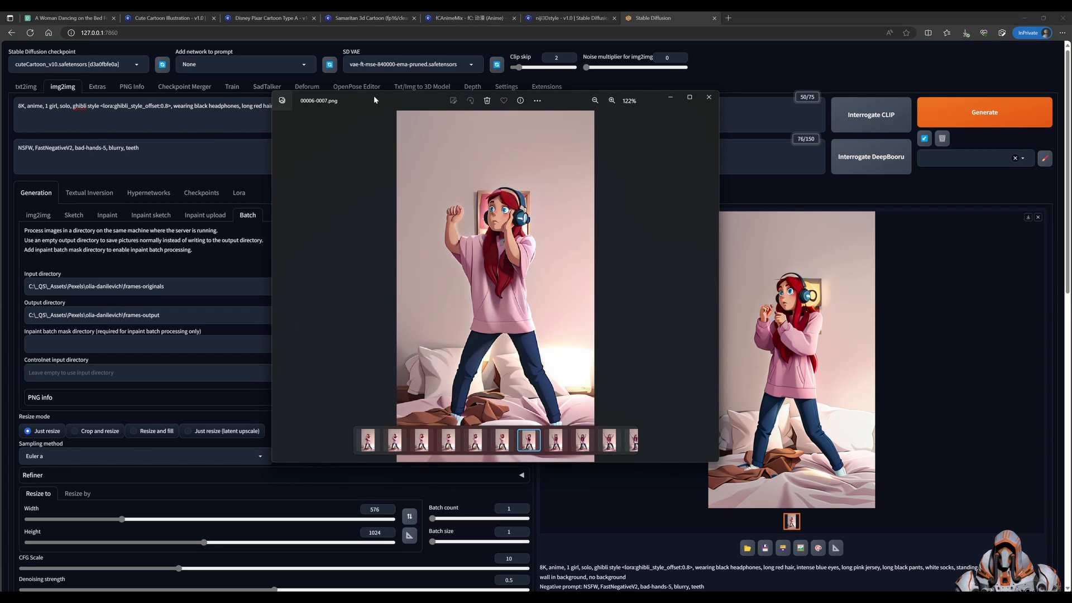
left_click(623, 439)
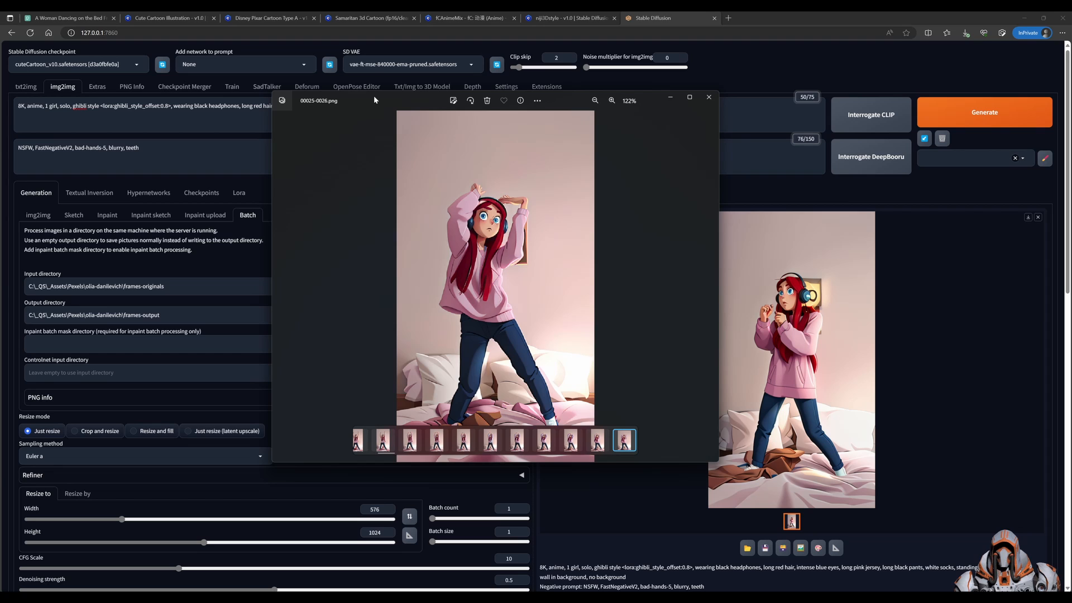
left_click(544, 440)
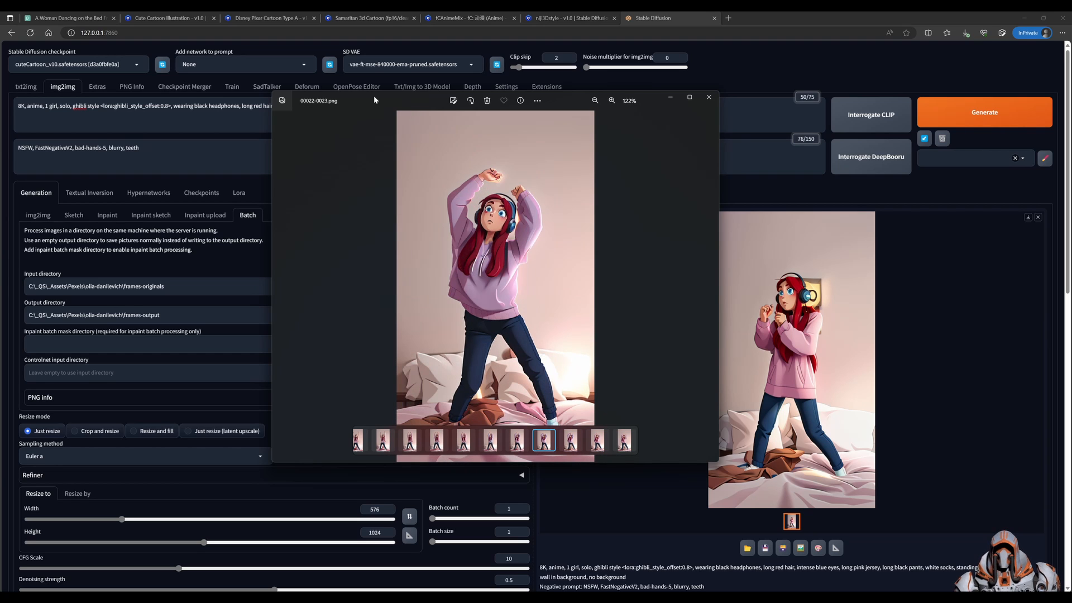
left_click(516, 439)
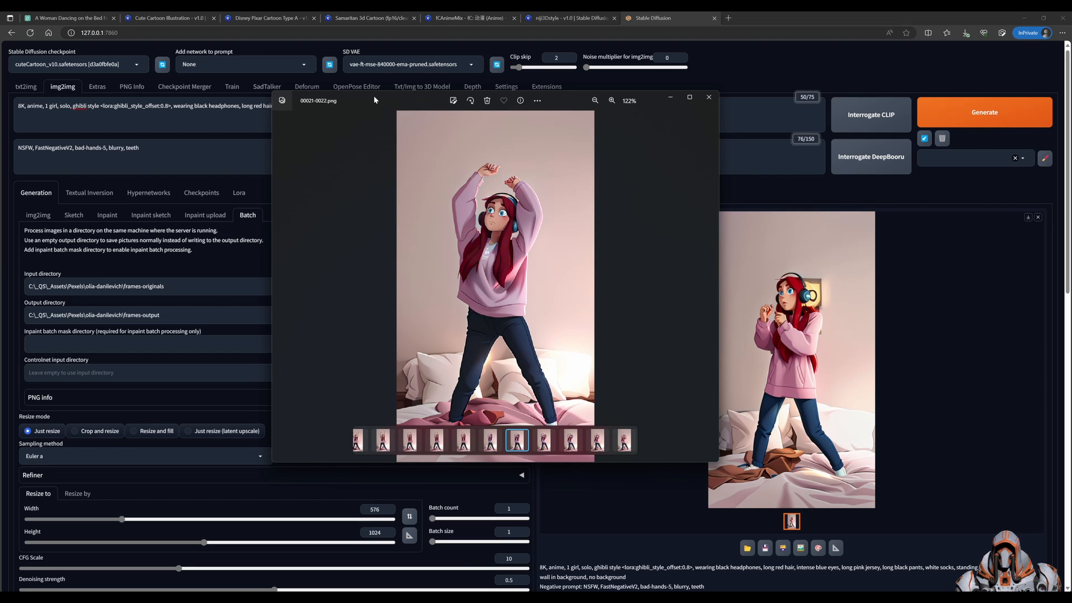
left_click(597, 440)
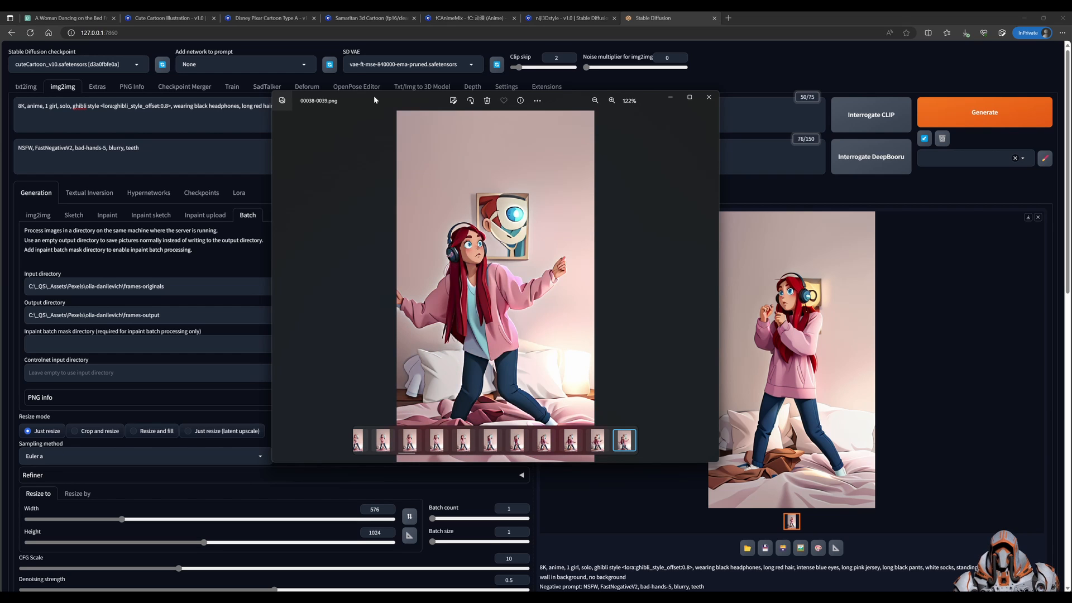
left_click(570, 439)
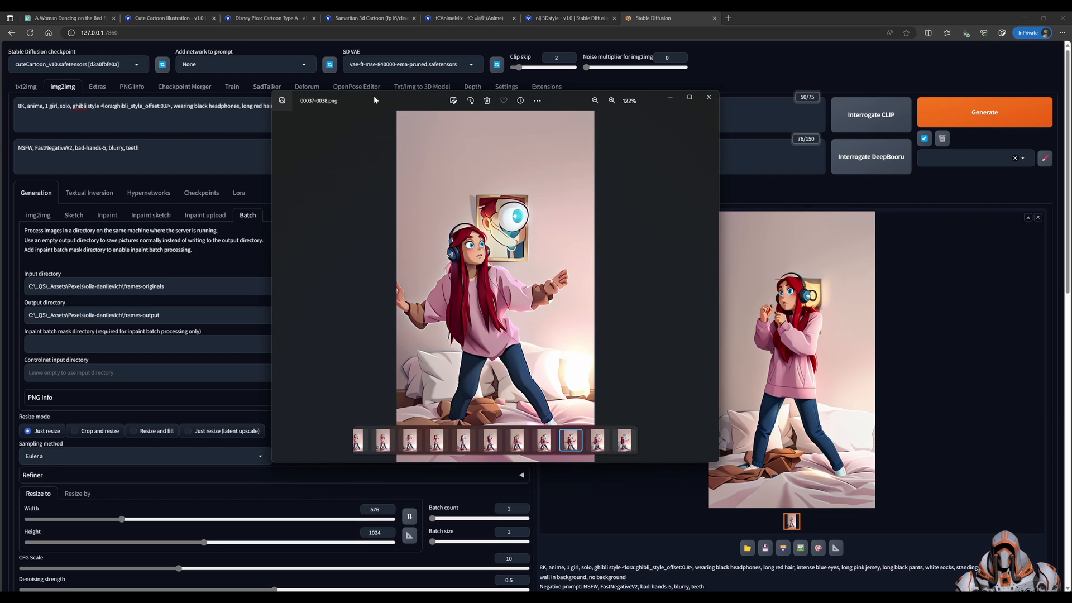
left_click(545, 439)
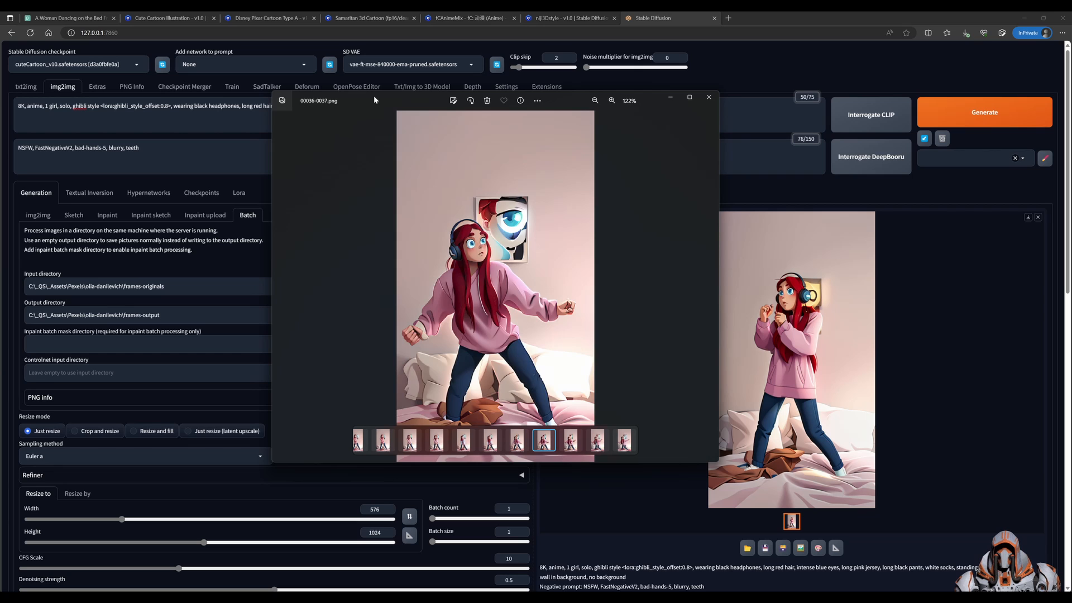
Step: Browse the filmstrip from frame 00041-0042 through 00043-0044, ending on 00048-0049
left_click(623, 439)
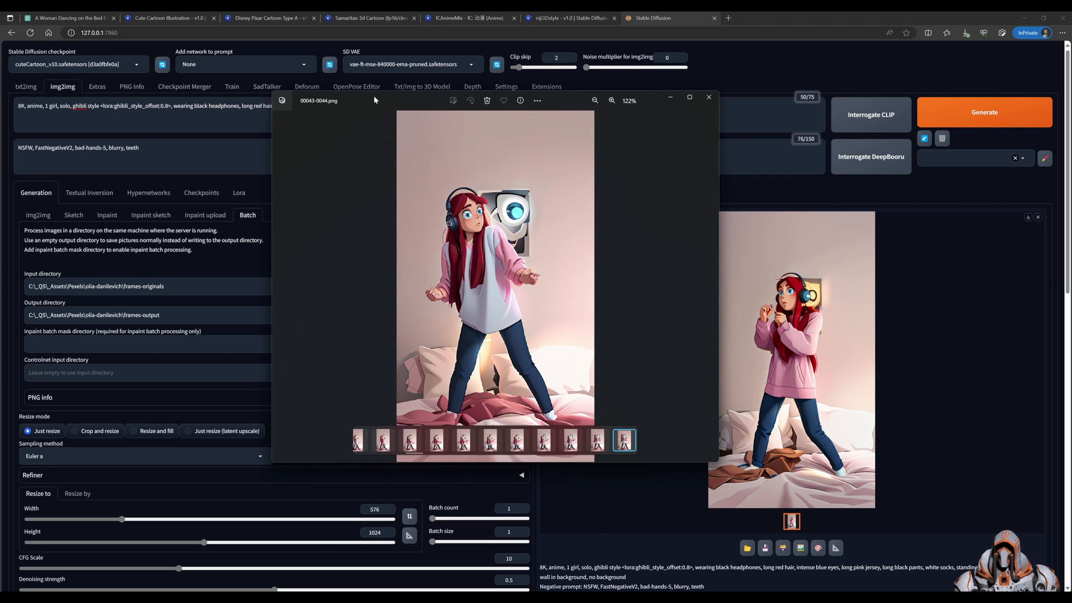
left_click(545, 439)
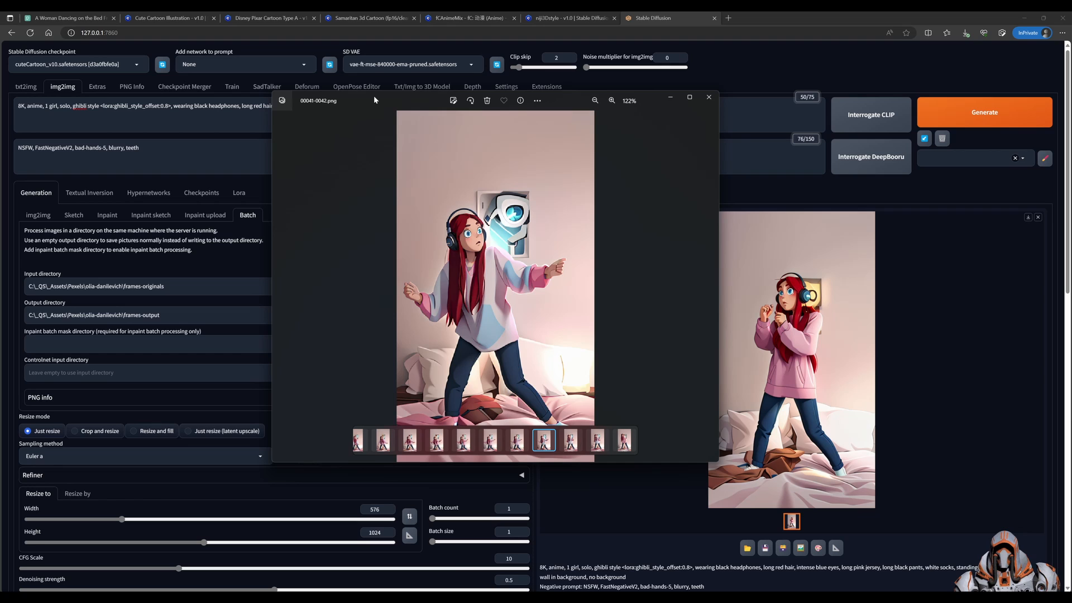
left_click(569, 440)
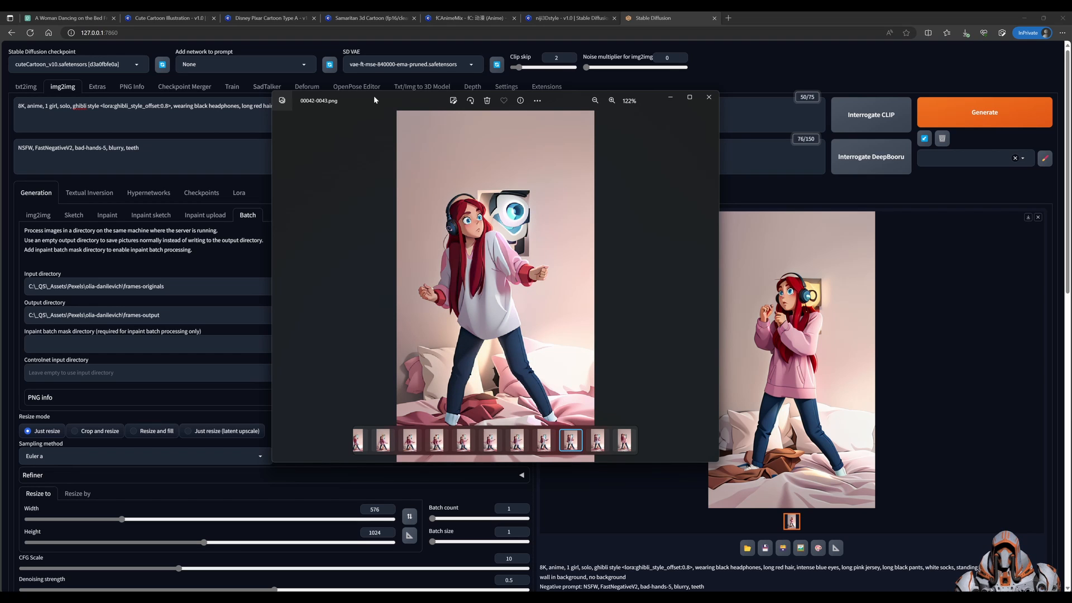
left_click(597, 439)
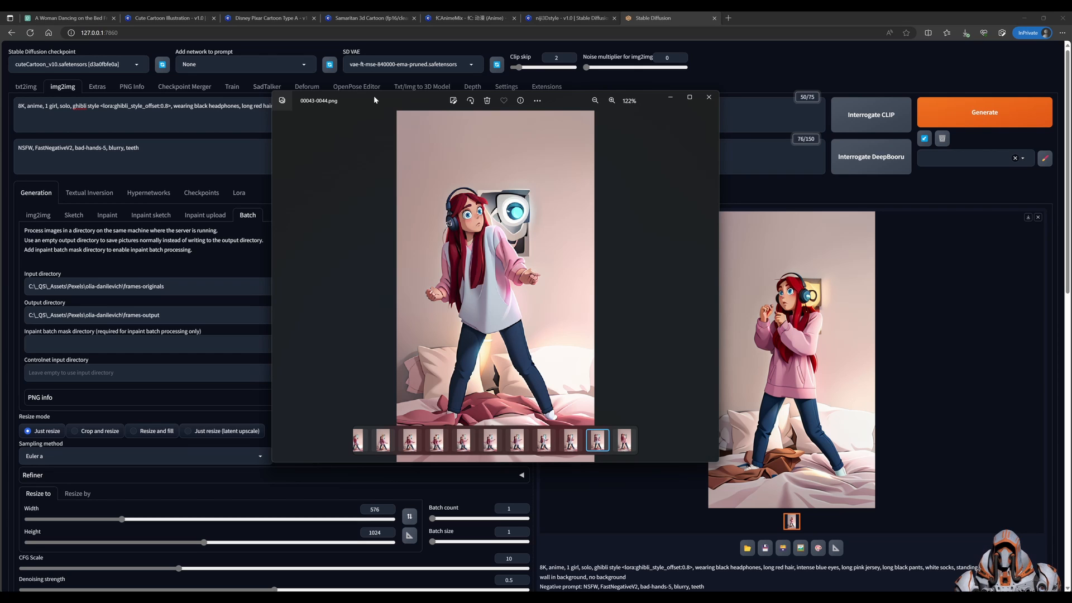
left_click(623, 440)
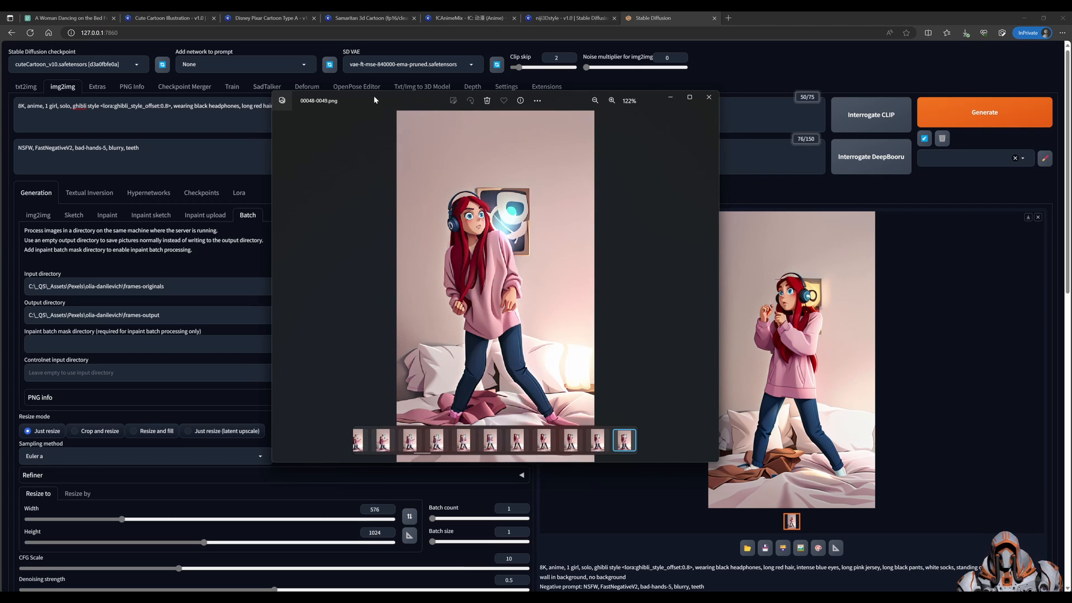